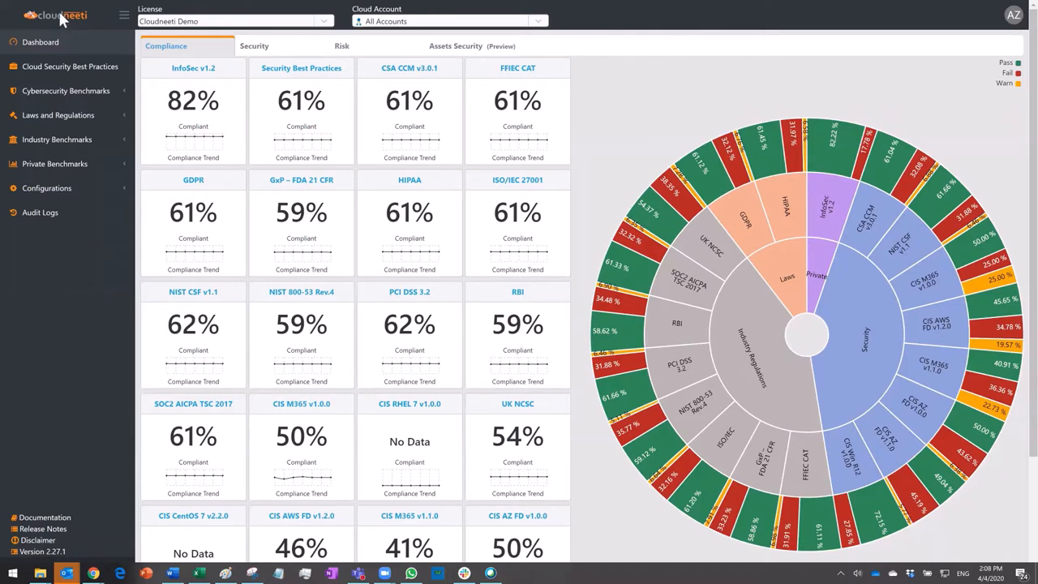
mouse_move(92, 259)
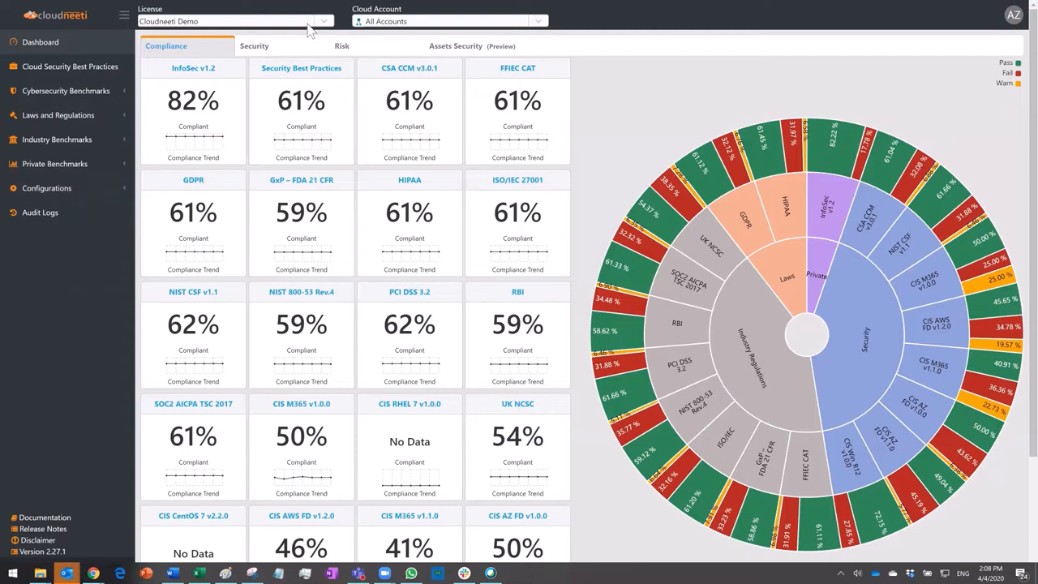
mouse_move(447, 24)
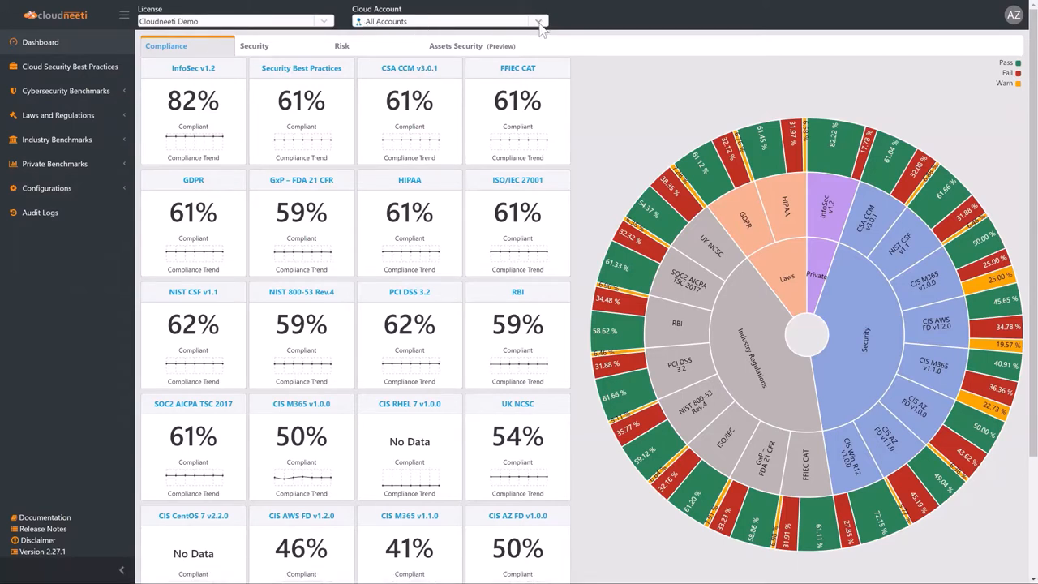
Show the Cloud Account dropdown listing aggregated, AWS, Azure and Office 365 accounts
left_click(537, 22)
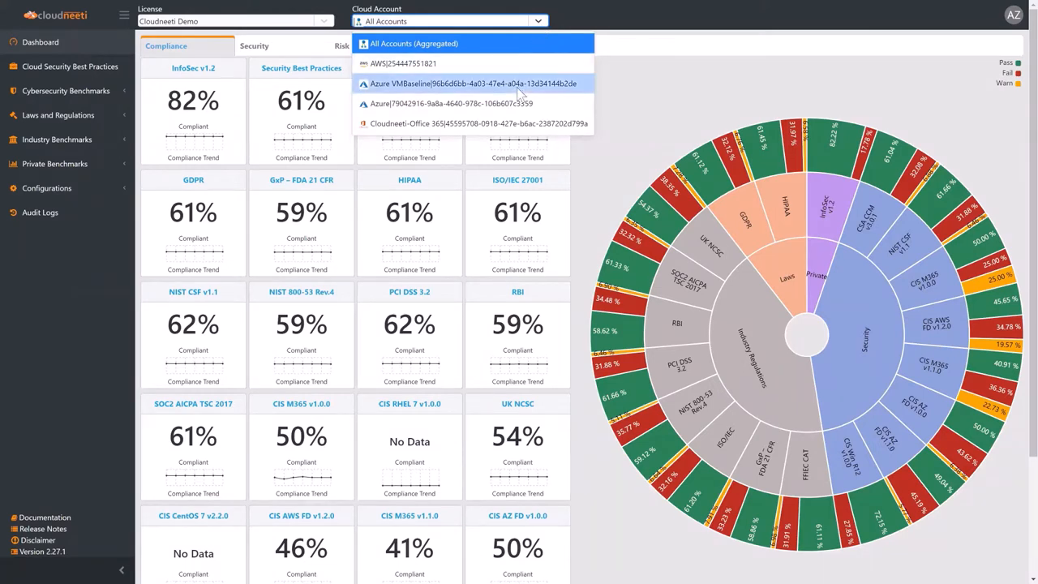
Switch the compliance dashboard to the Azure VMBaseline cloud account
left_click(474, 83)
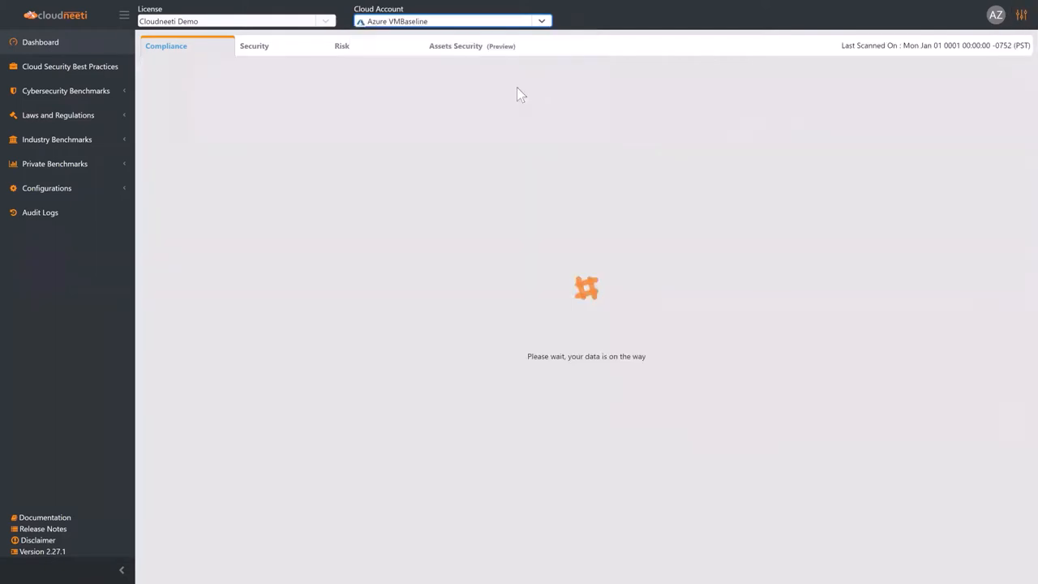
mouse_move(320, 68)
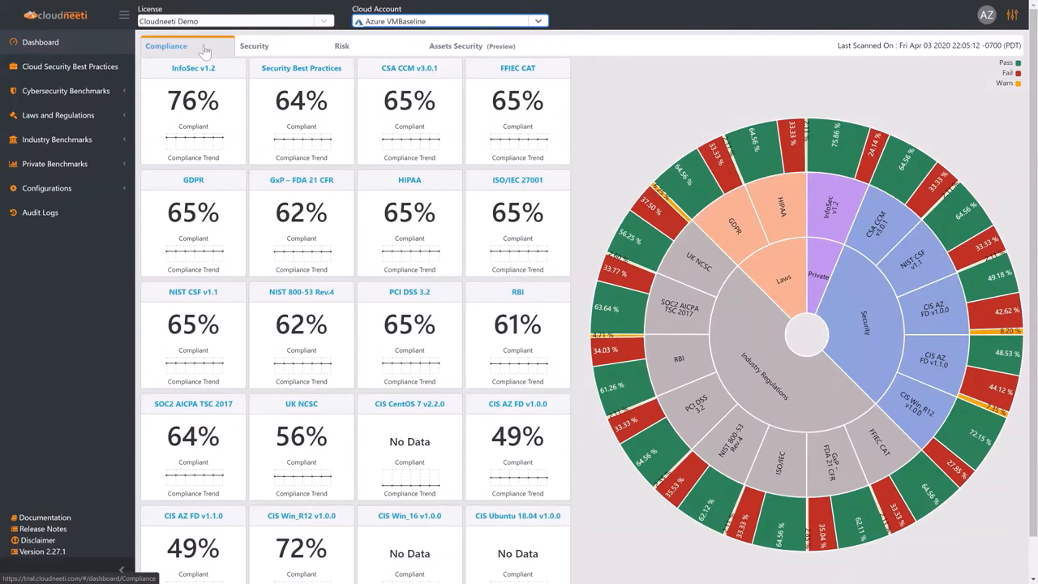
mouse_move(225, 51)
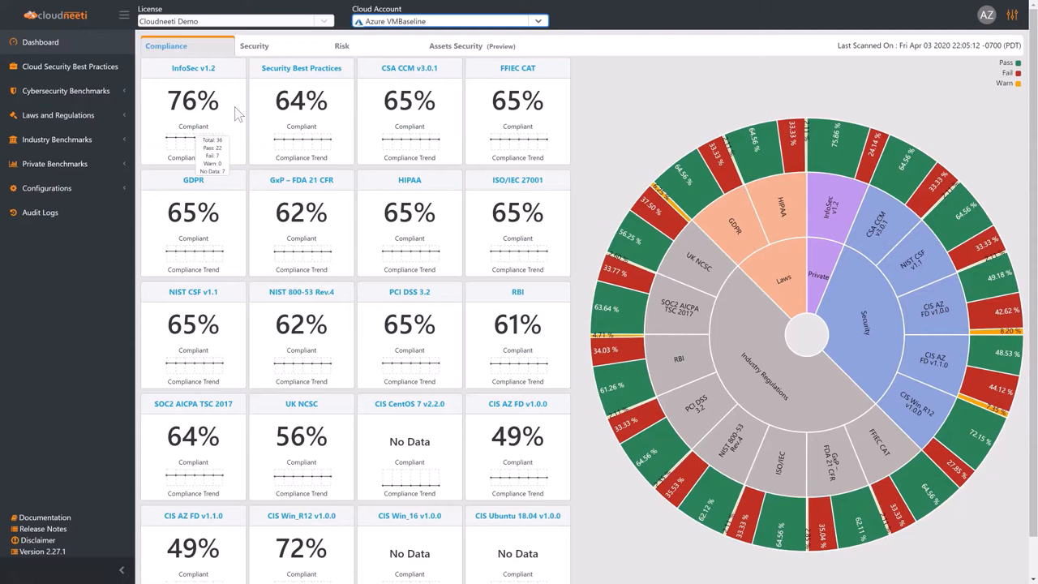
mouse_move(215, 154)
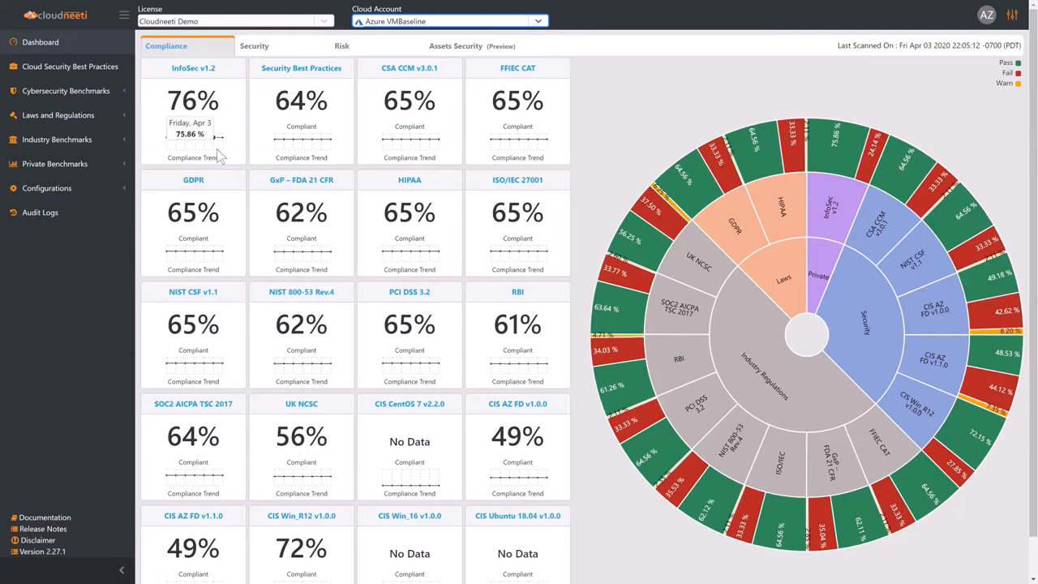
mouse_move(155, 153)
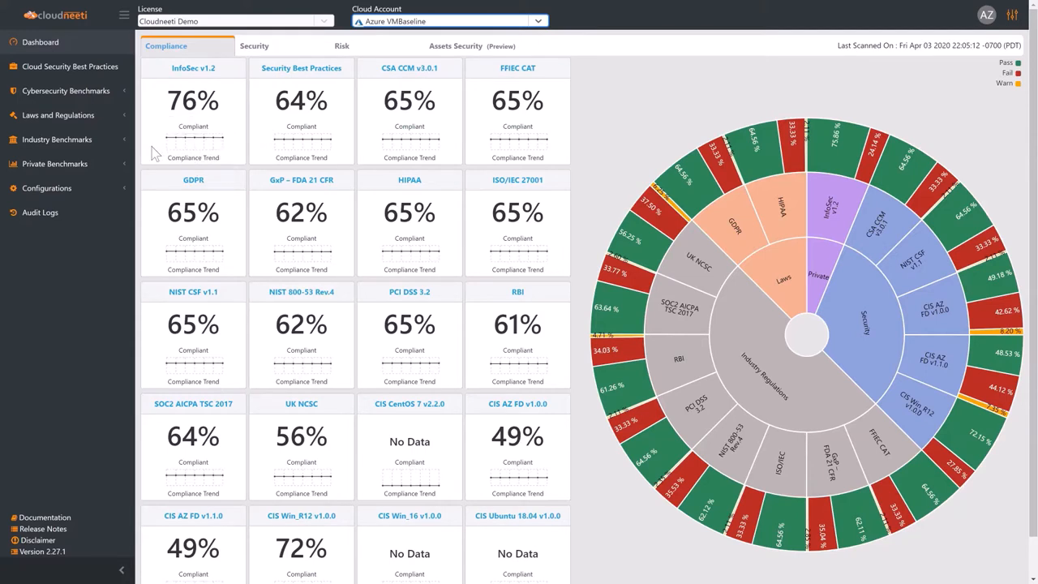
mouse_move(672, 112)
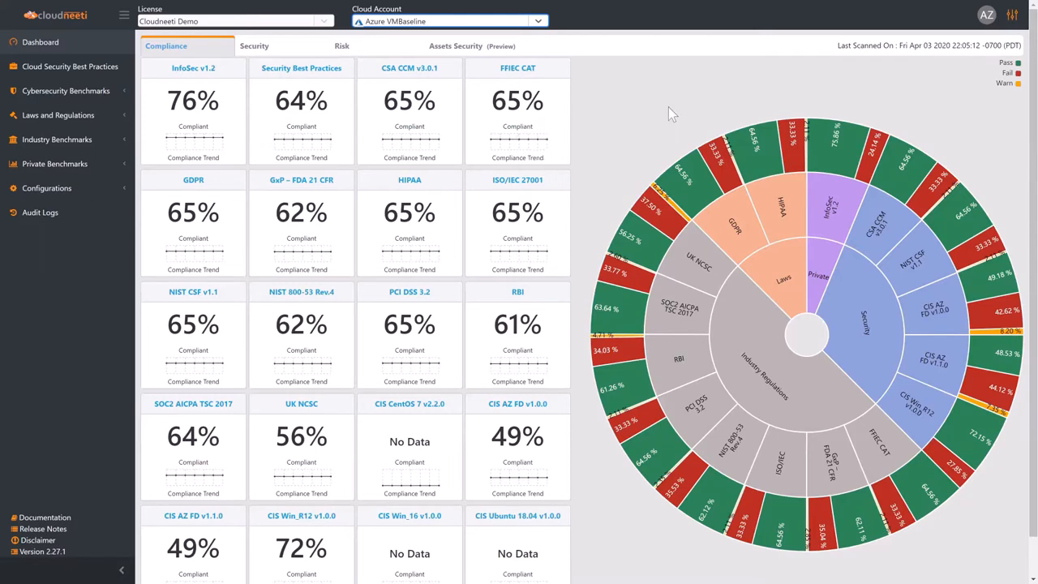
mouse_move(1008, 185)
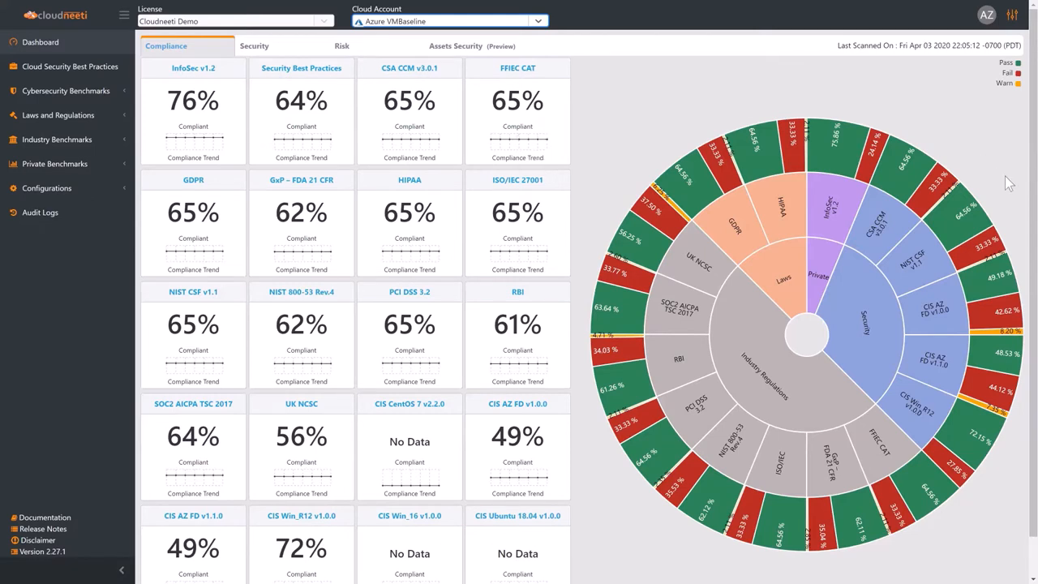
mouse_move(933, 156)
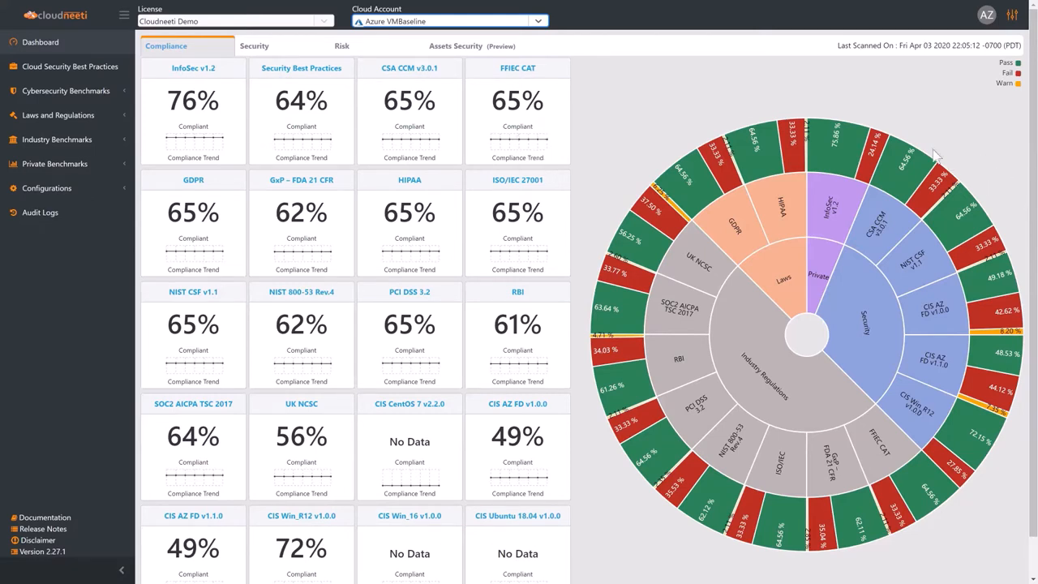
mouse_move(656, 121)
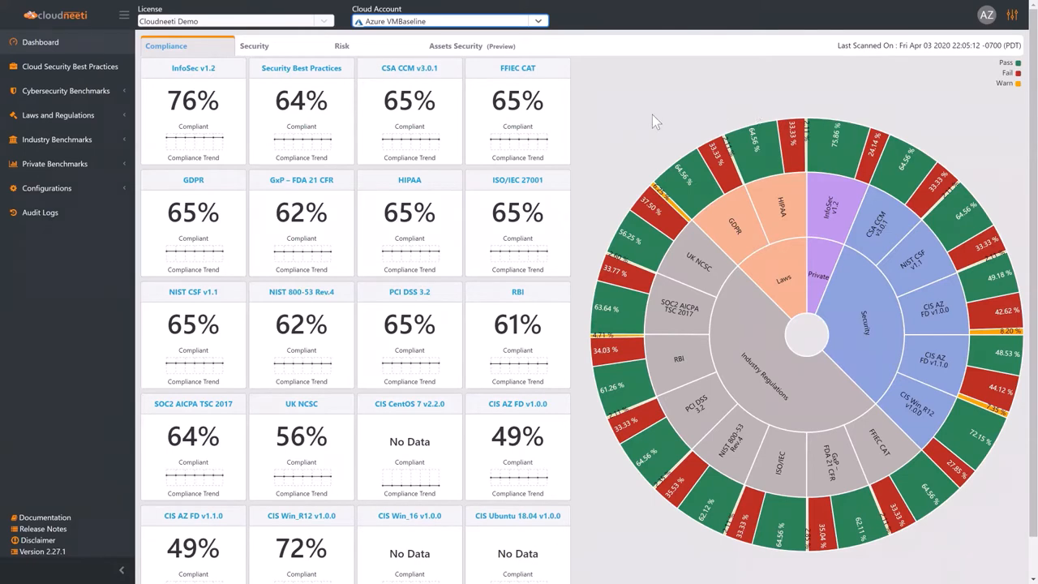
mouse_move(292, 49)
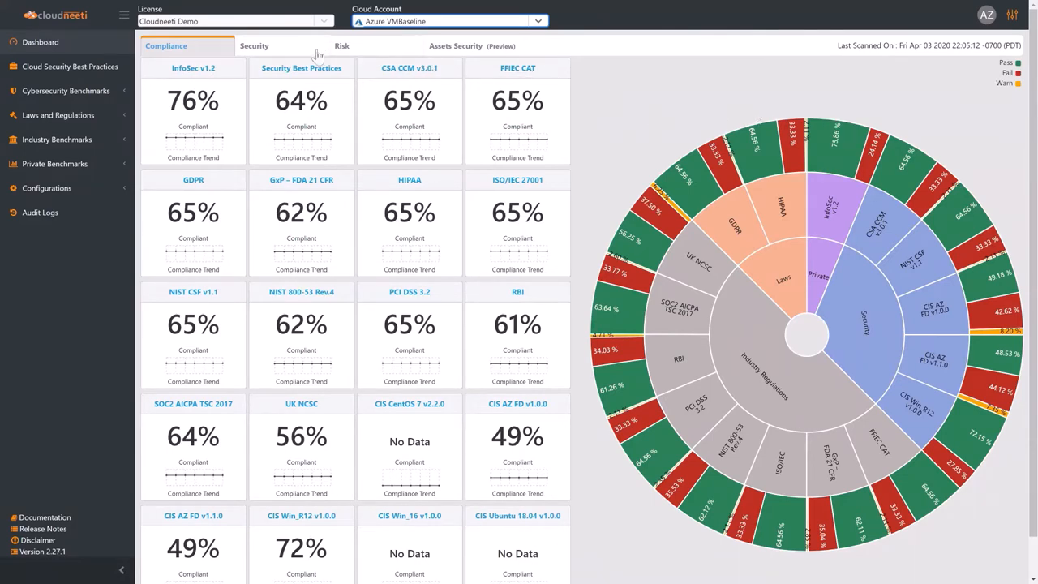
Step through the Security, Risk and Assets Security (Preview) dashboard views
left_click(255, 46)
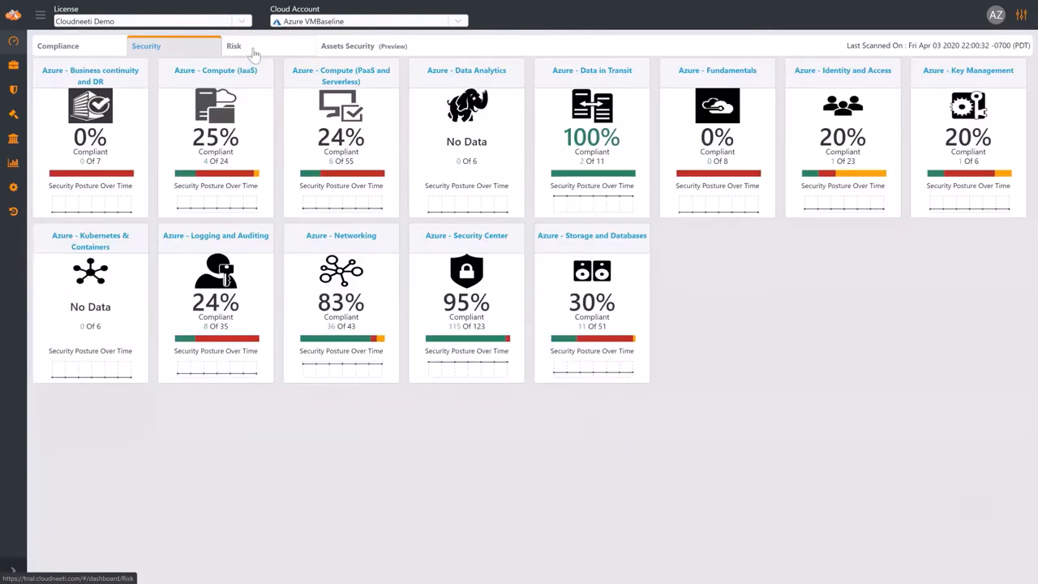
left_click(234, 45)
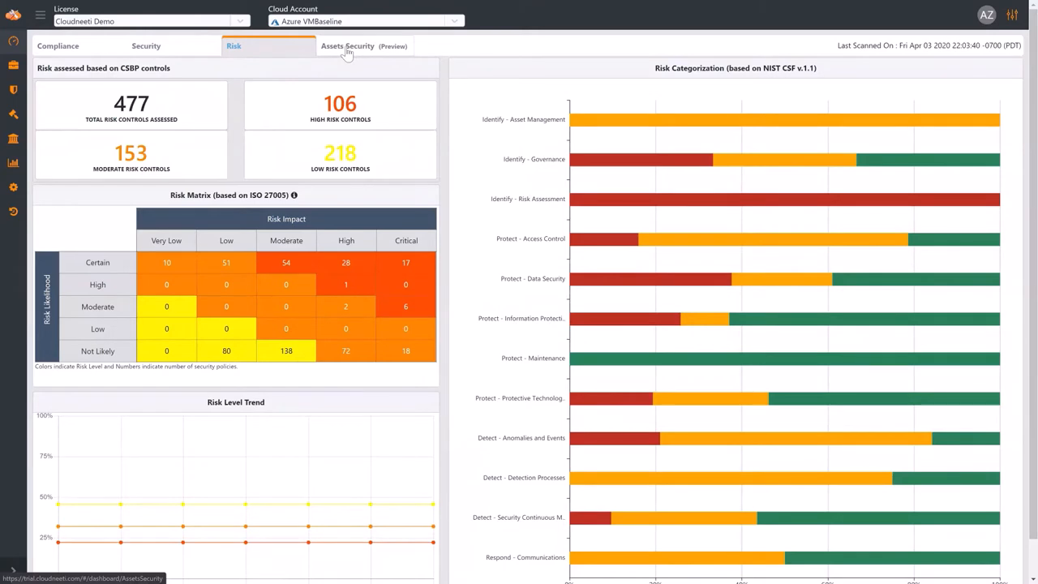
left_click(350, 45)
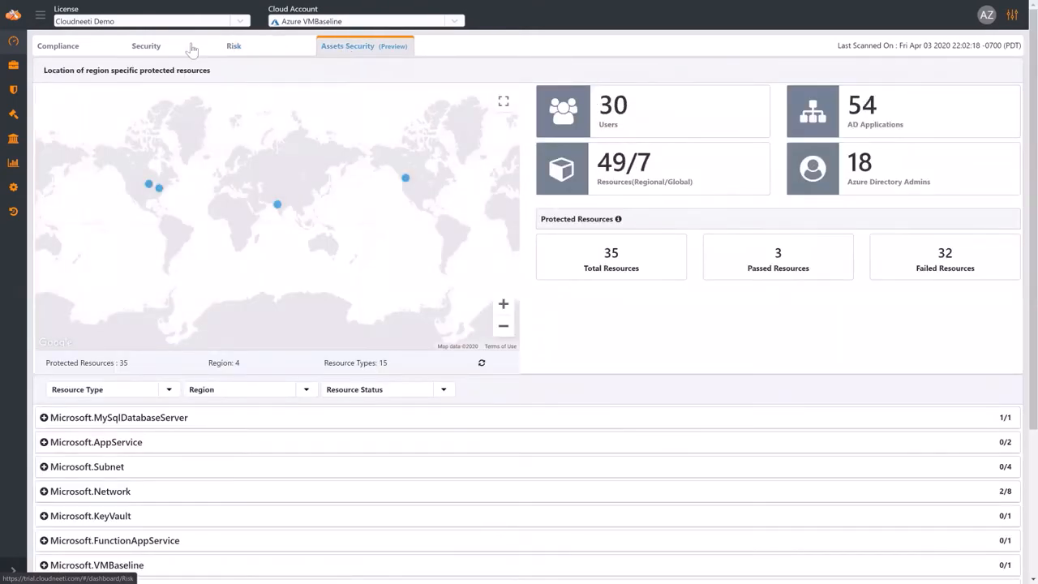
mouse_move(10, 66)
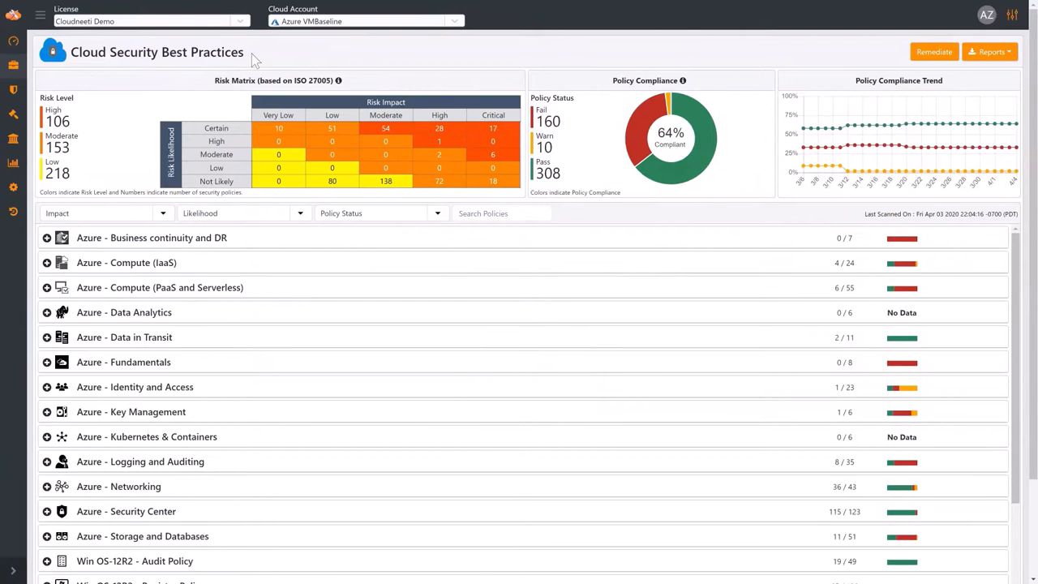
mouse_move(109, 238)
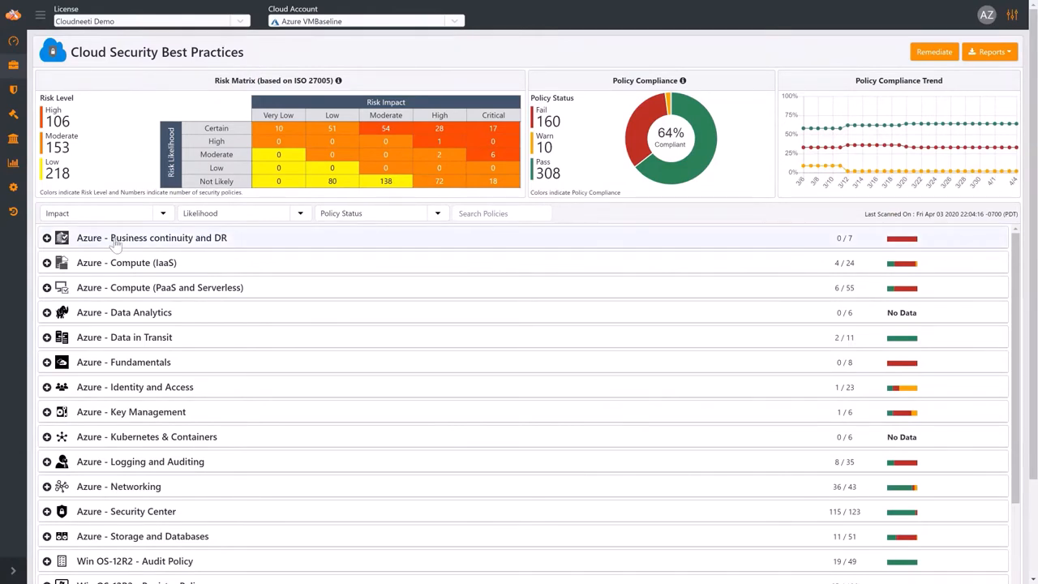
mouse_move(116, 263)
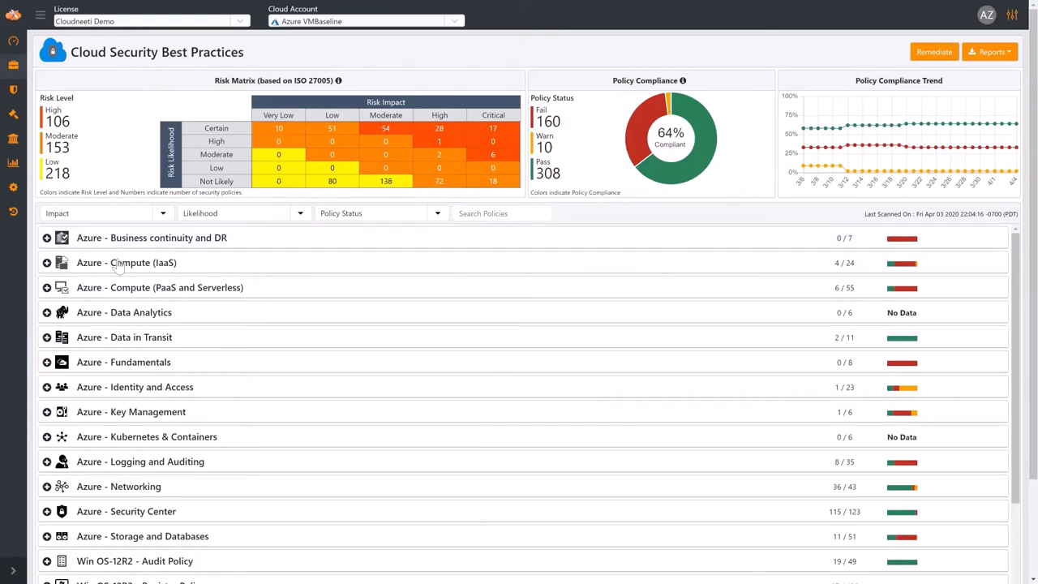
mouse_move(143, 371)
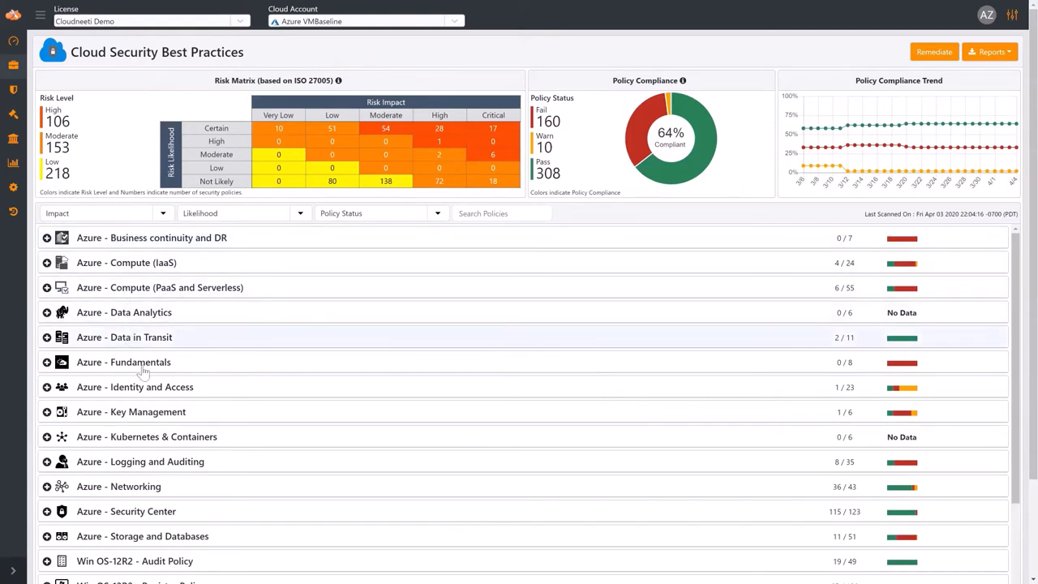
mouse_move(143, 396)
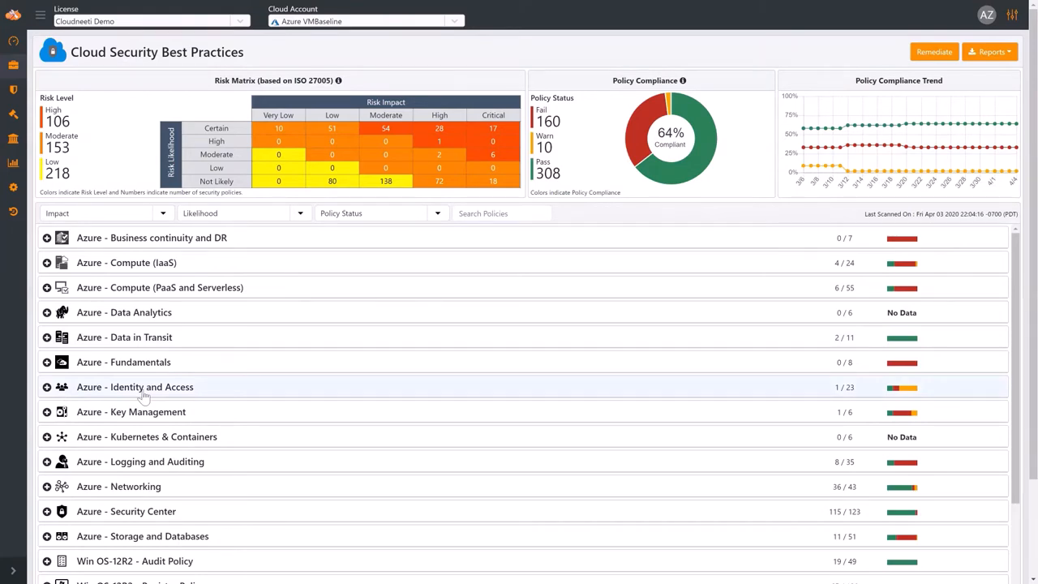
Scroll the Cloud Security Best Practices categories down to Ubuntu and CentOS
scroll("down", 3)
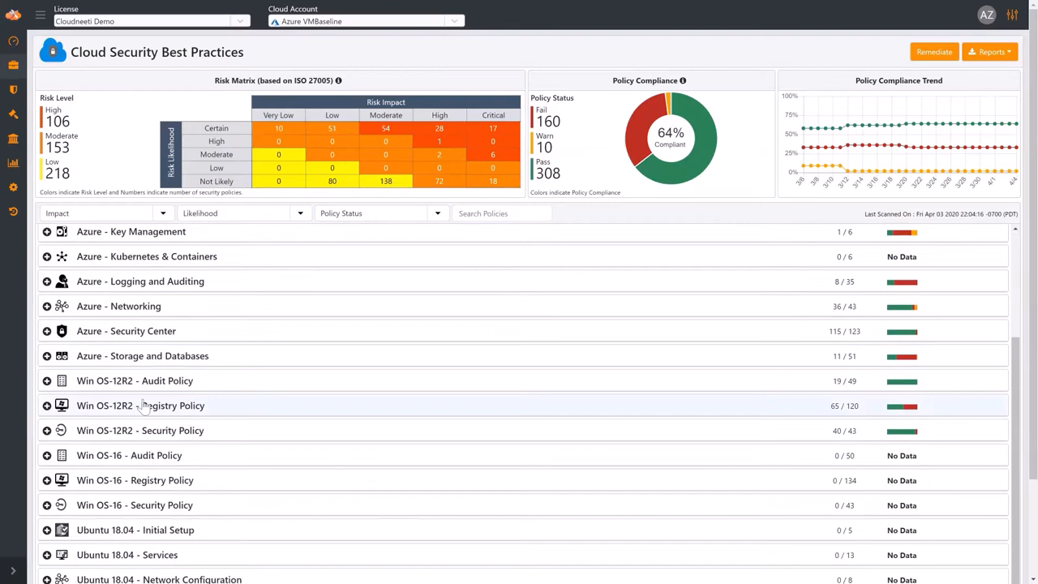
scroll("down", 3)
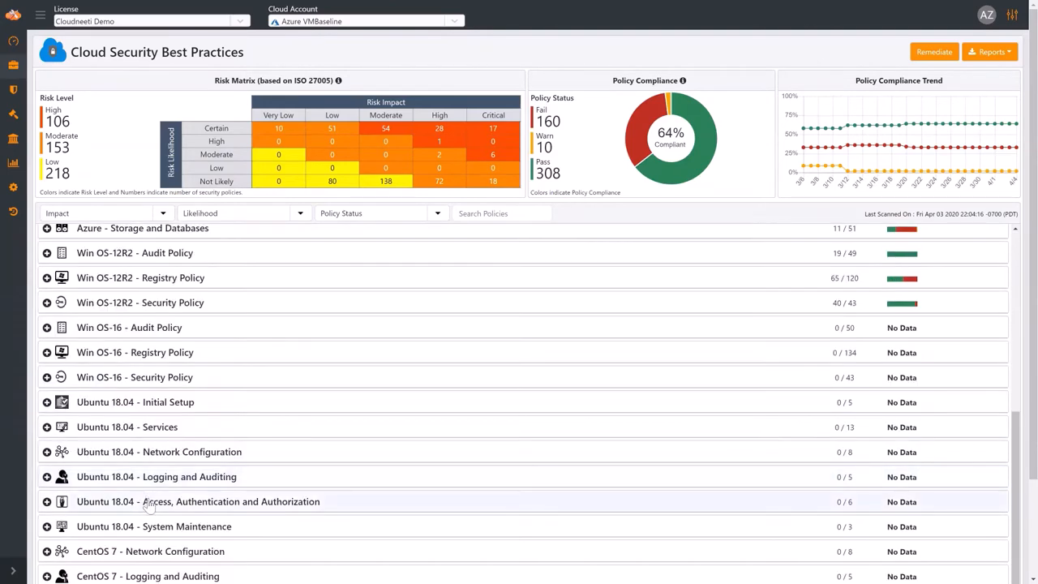
scroll("down", 3)
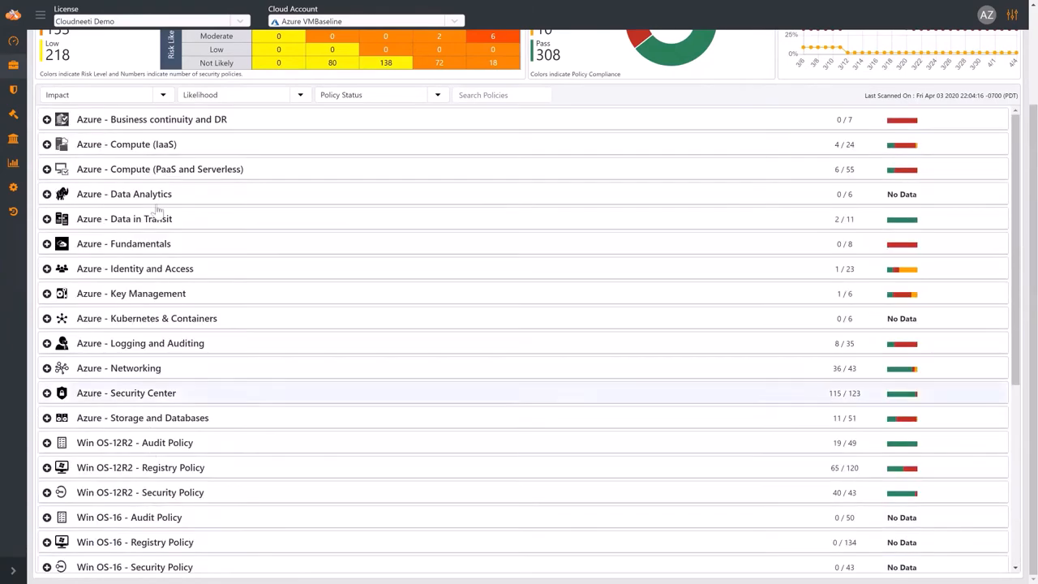
mouse_move(160, 146)
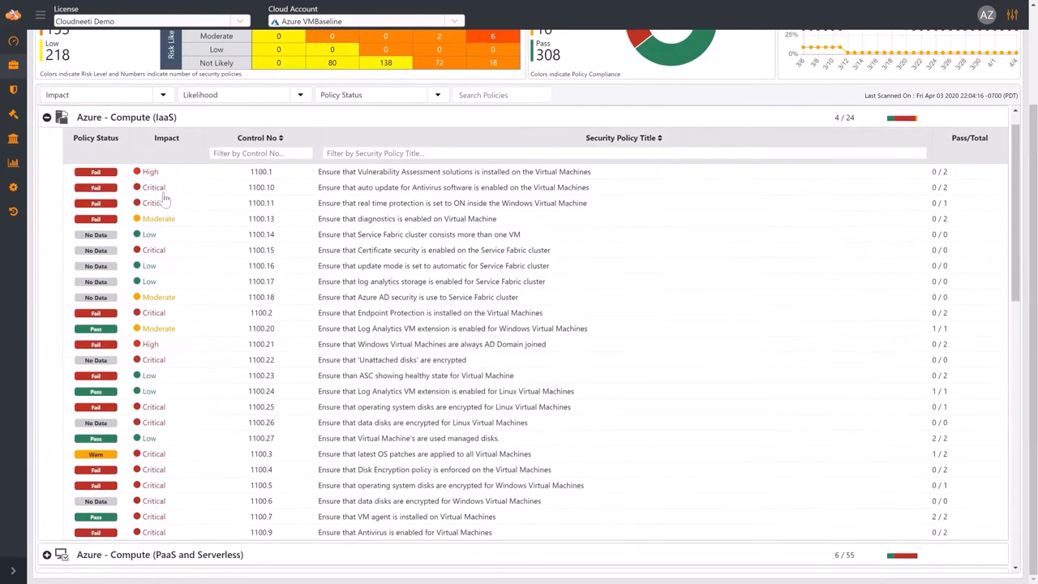
mouse_move(107, 338)
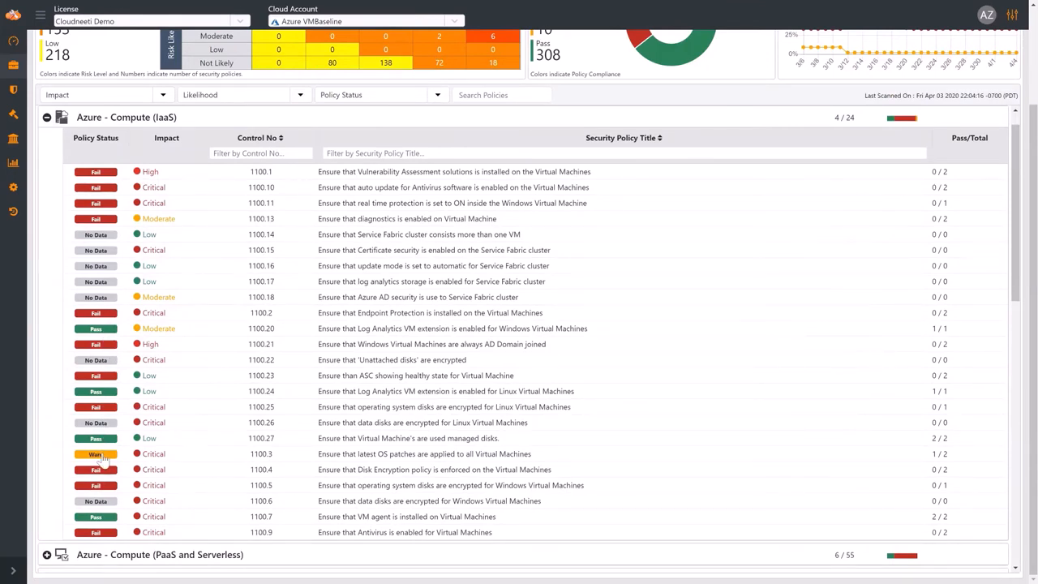
mouse_move(95, 469)
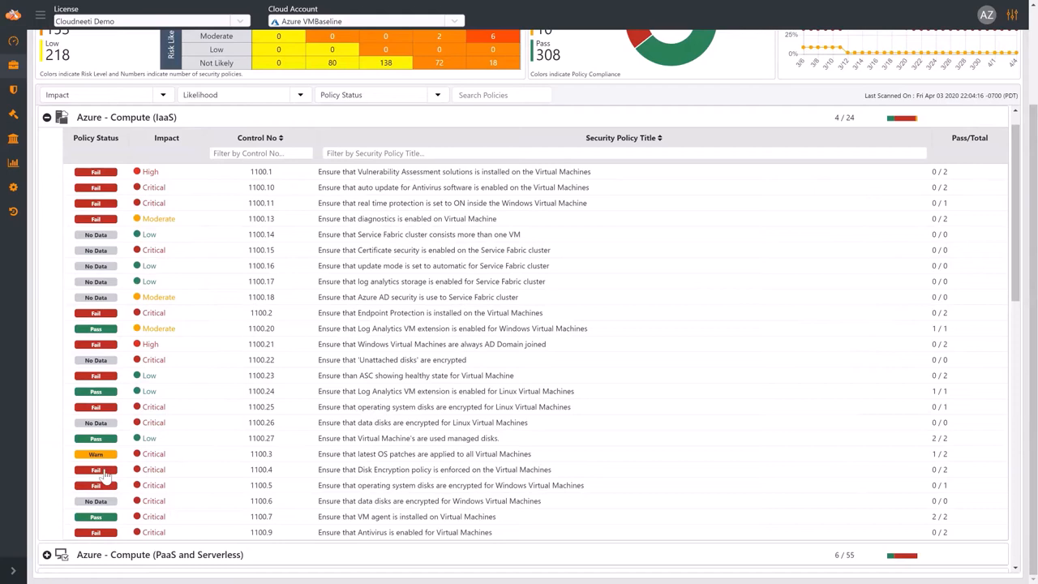
mouse_move(120, 429)
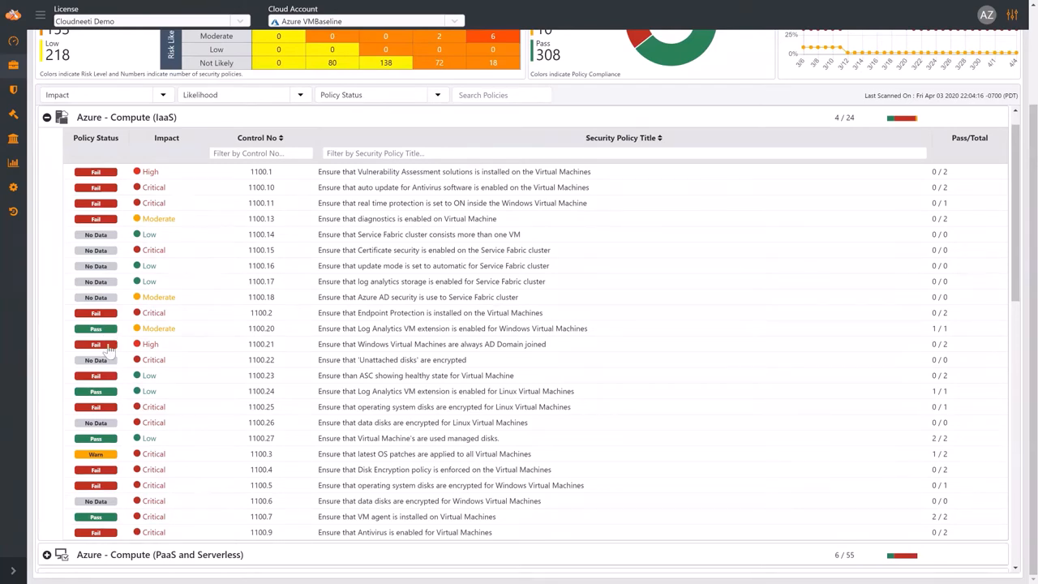
mouse_move(501, 463)
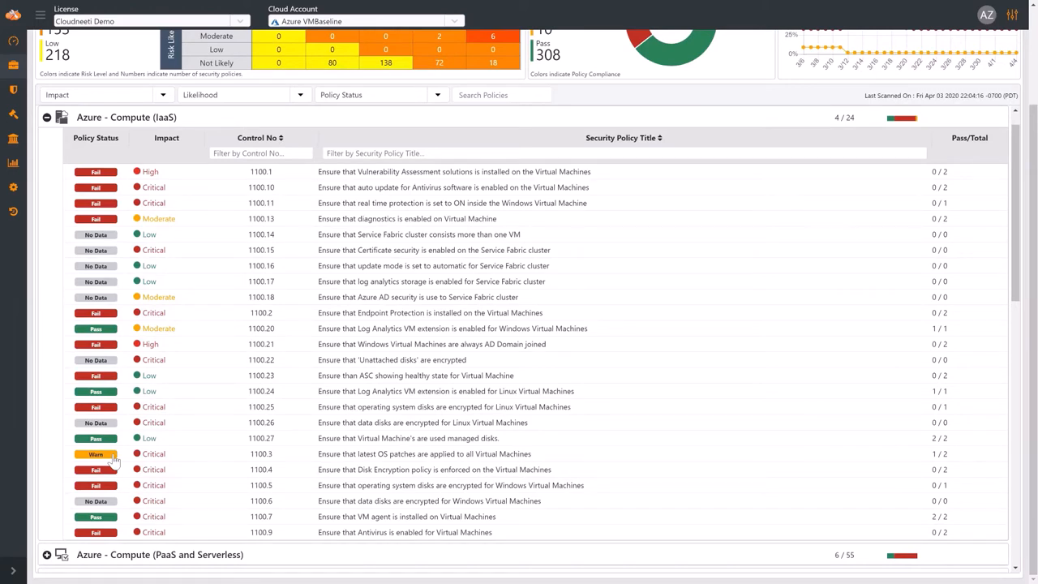
mouse_move(116, 471)
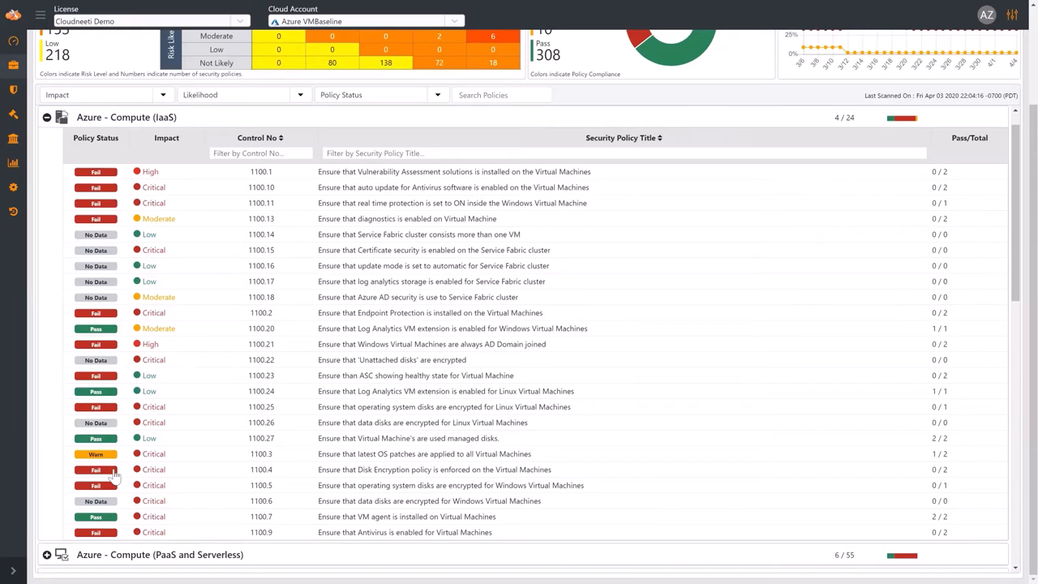
mouse_move(346, 455)
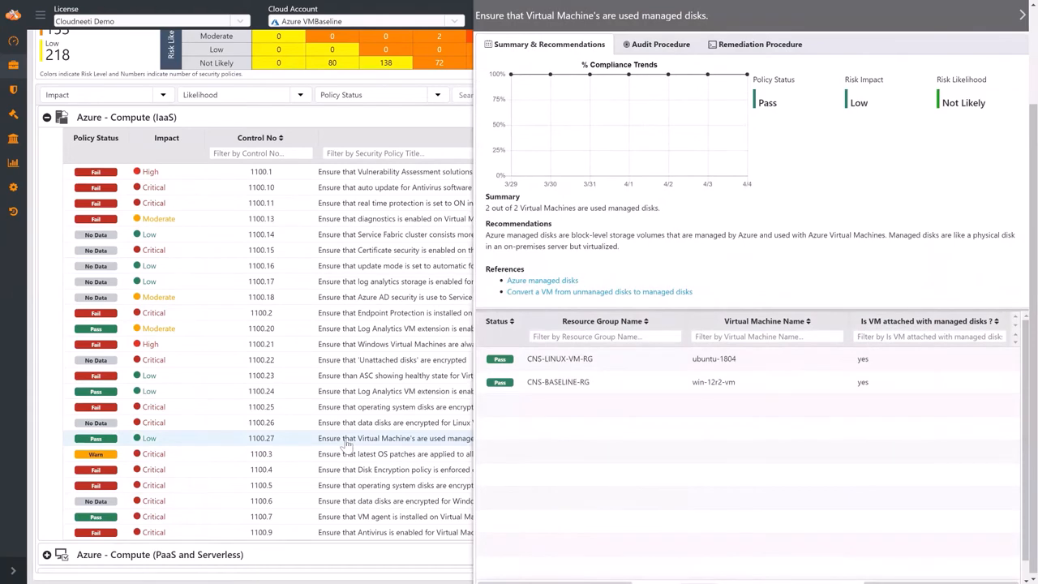
mouse_move(572, 434)
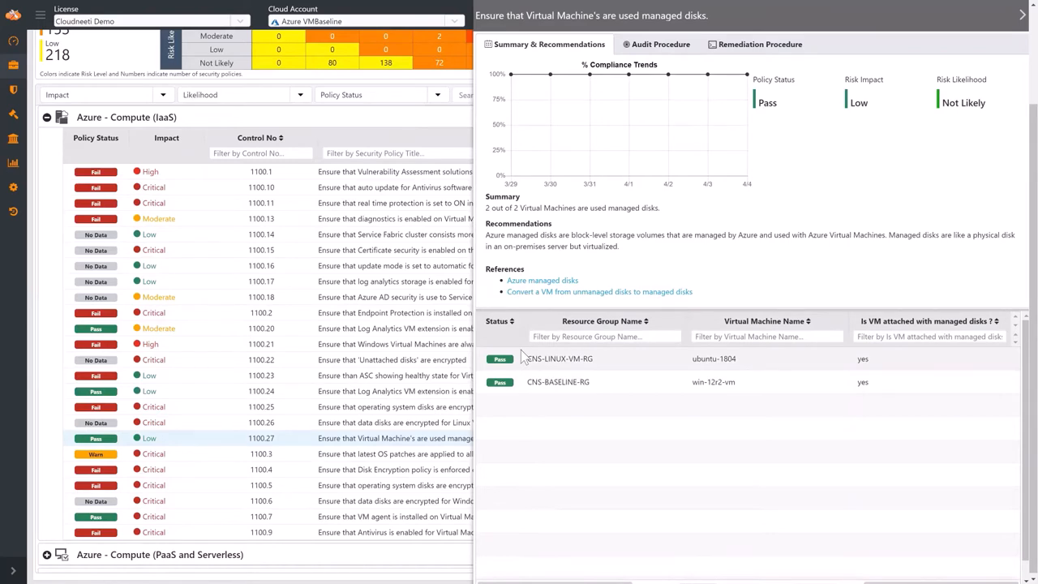
mouse_move(522, 385)
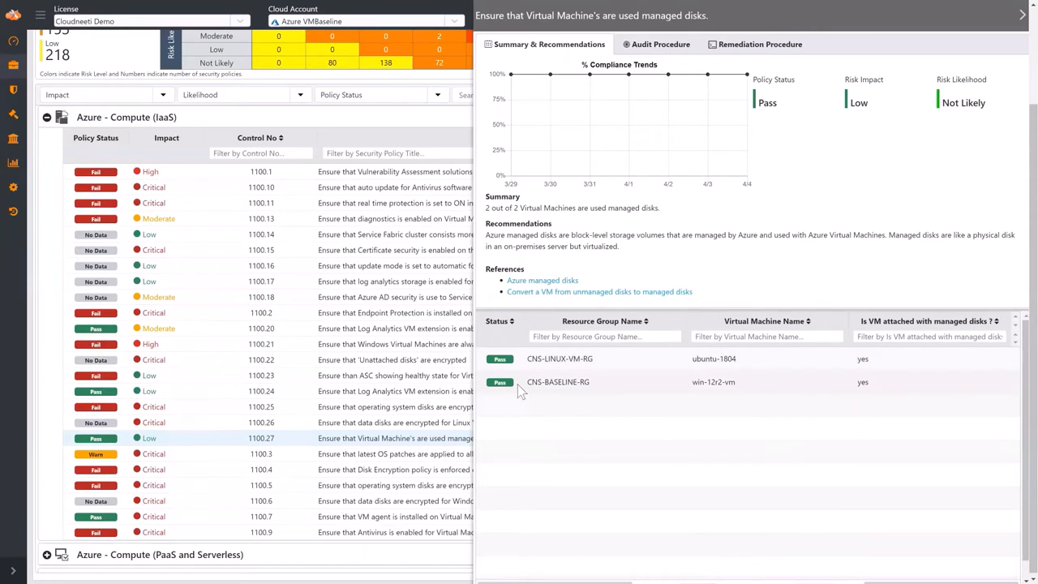
mouse_move(524, 370)
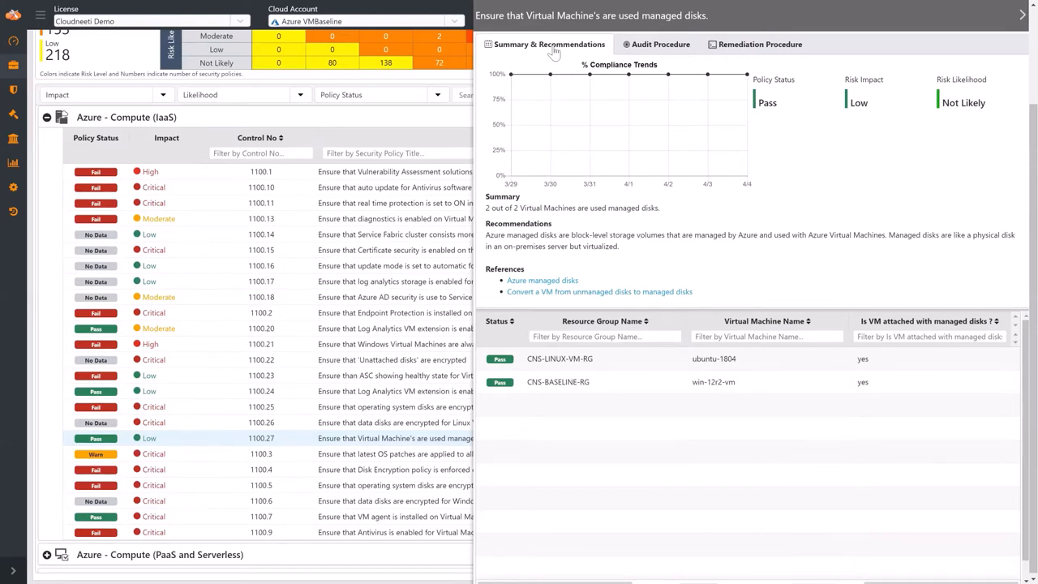
mouse_move(634, 46)
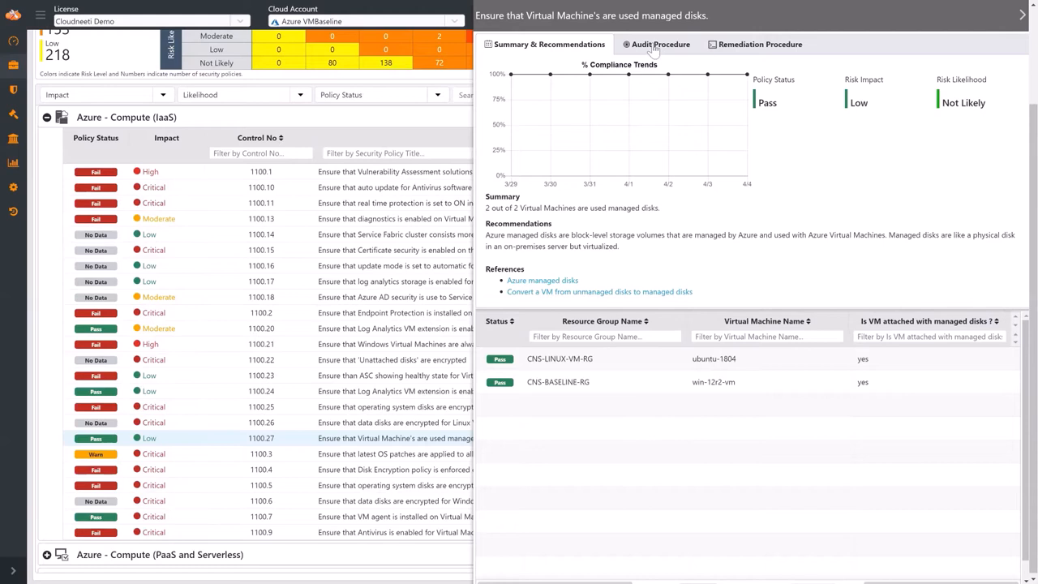
Show the Audit Procedure for policy 1100.27 on VM managed disks
left_click(661, 44)
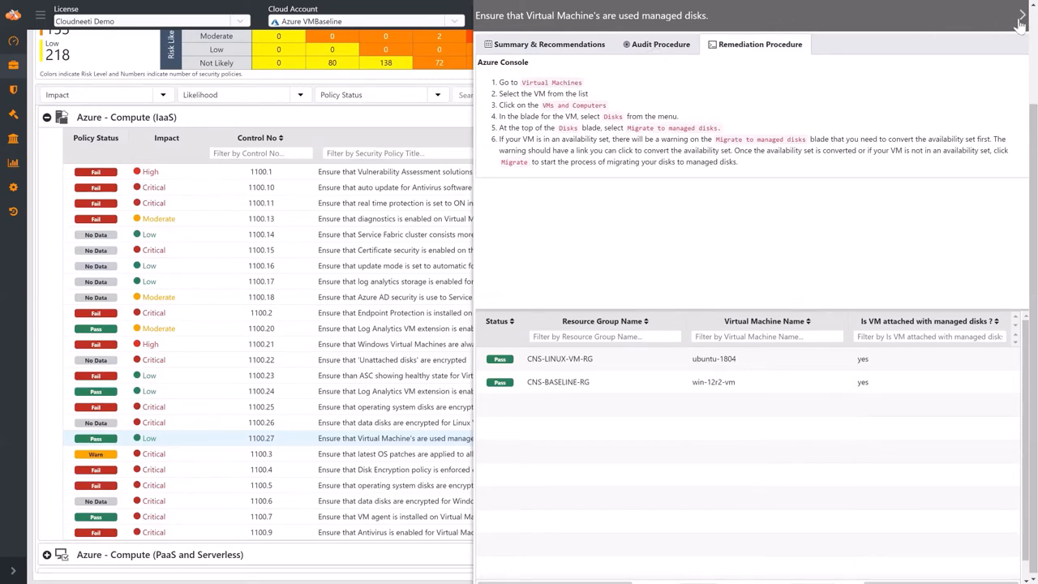
Close the managed-disks policy details, returning to the 64% compliant overview
left_click(1021, 13)
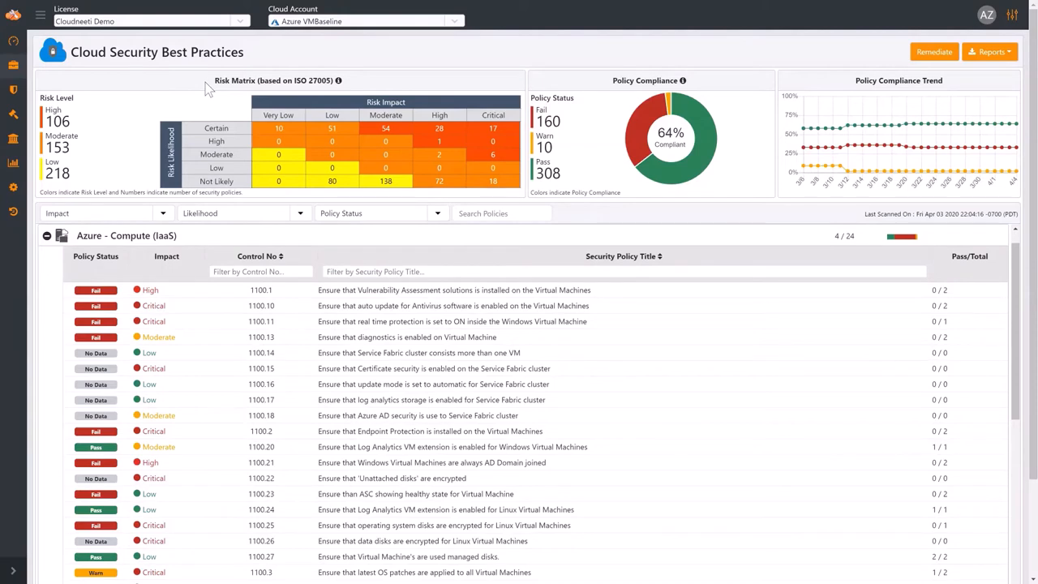
mouse_move(209, 106)
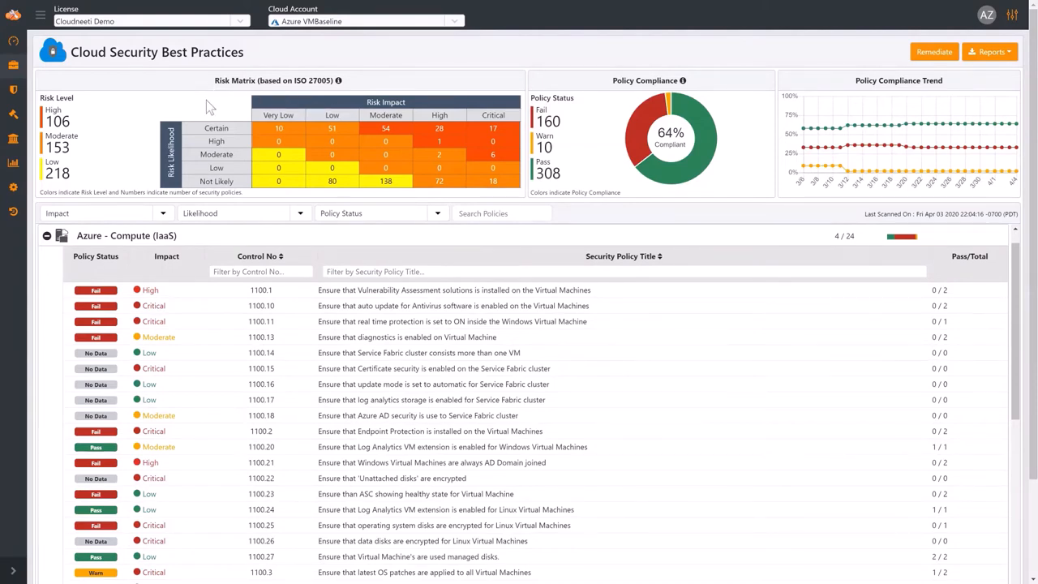
mouse_move(420, 85)
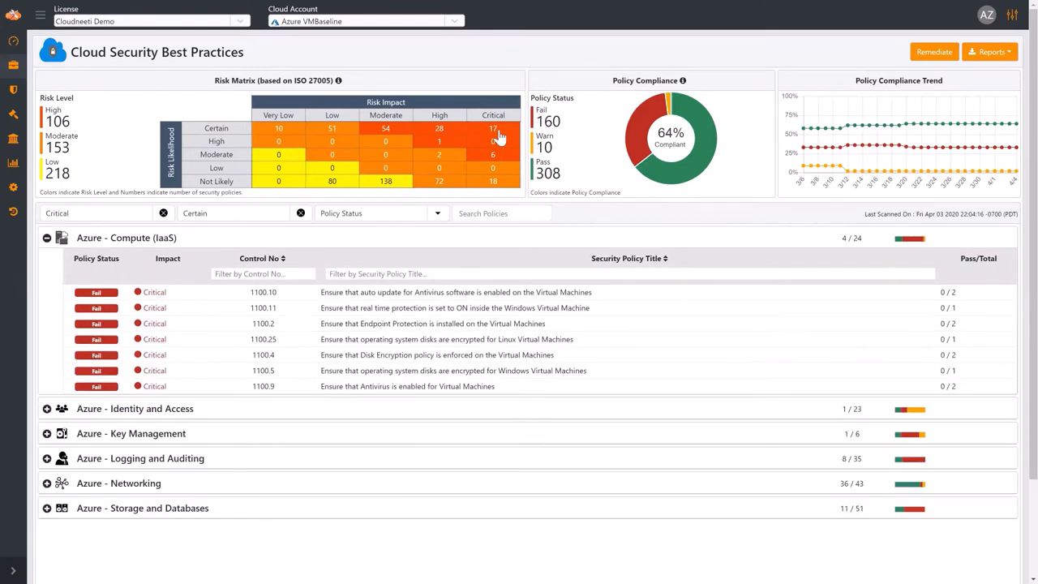
mouse_move(138, 221)
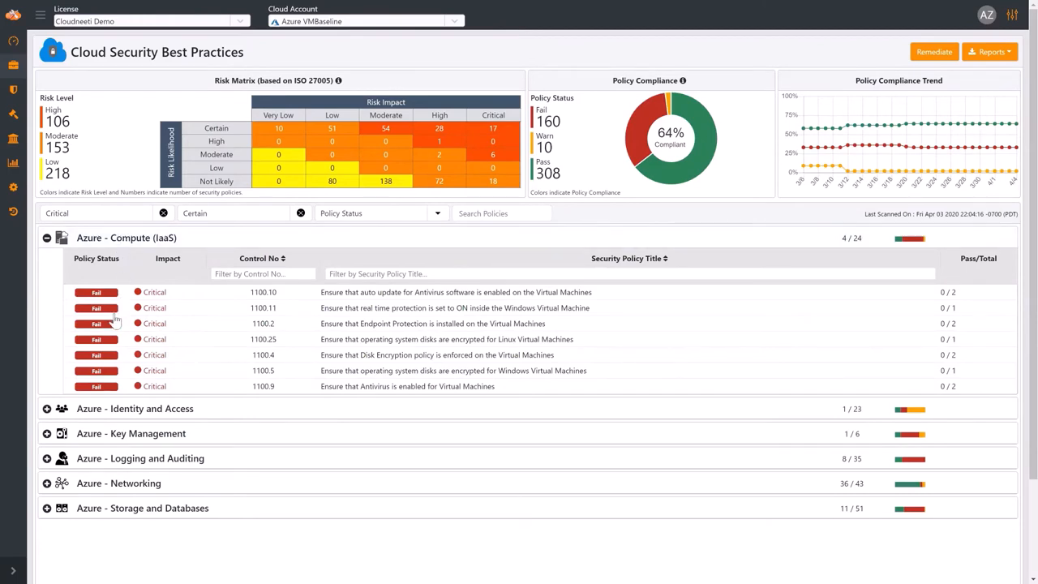
mouse_move(121, 381)
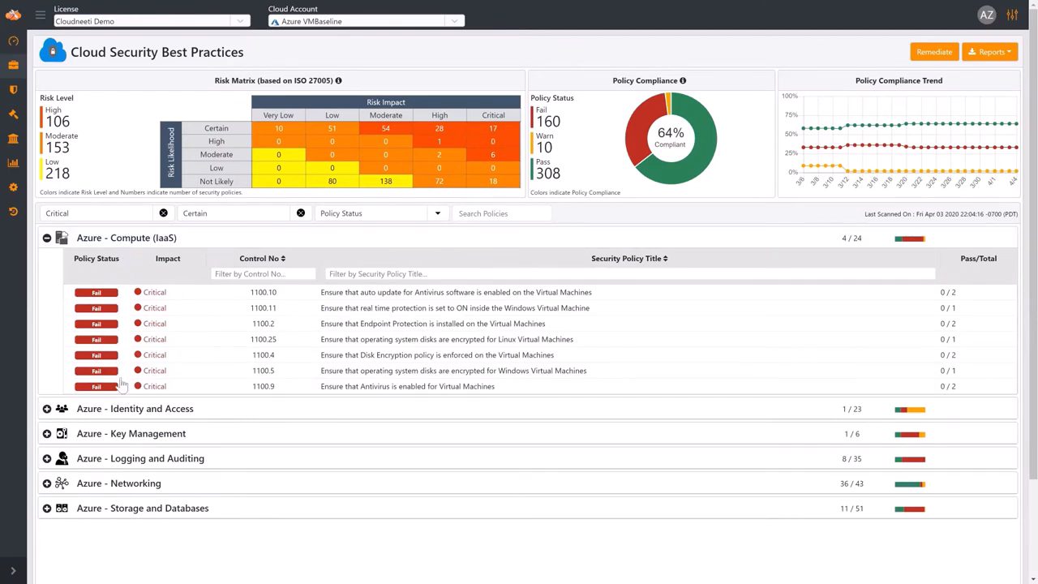
Bring up the Cybersecurity Benchmarks list from the sidebar shield icon
left_click(12, 92)
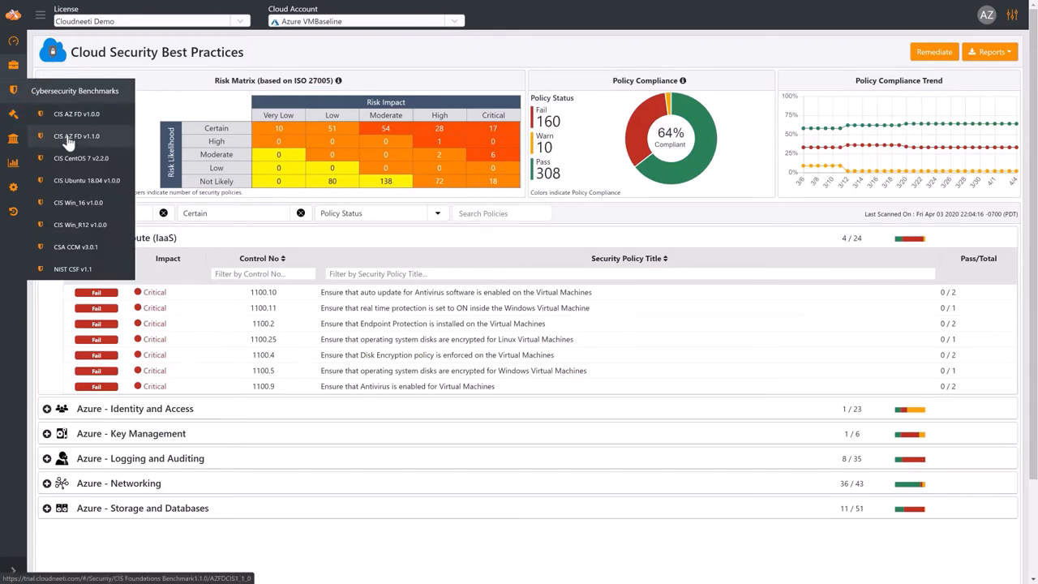
Open CIS AZ FD v1.1.0 and the Storage Accounts secure-transfer policy 3.1
left_click(72, 135)
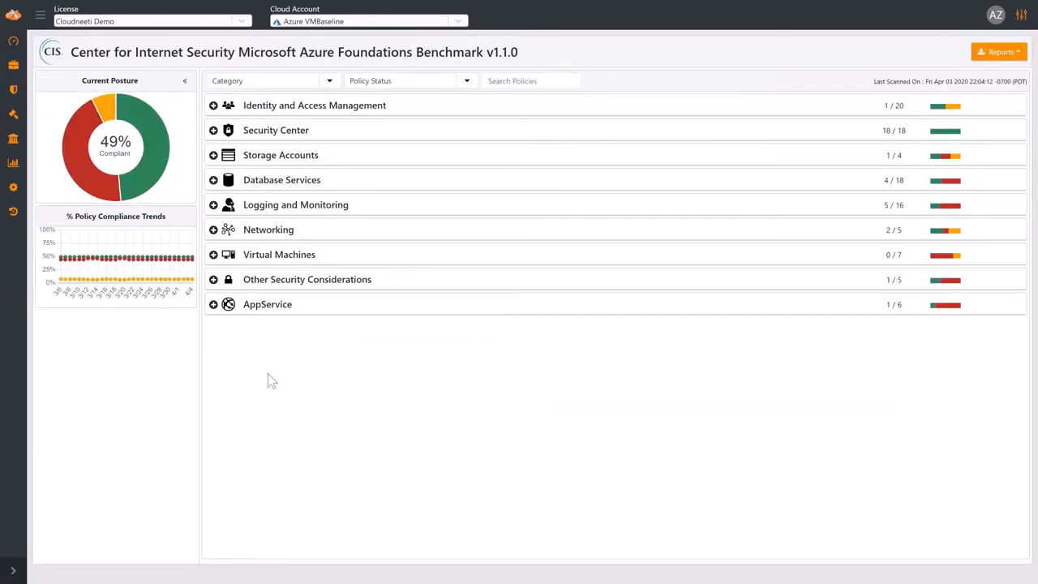
mouse_move(296, 162)
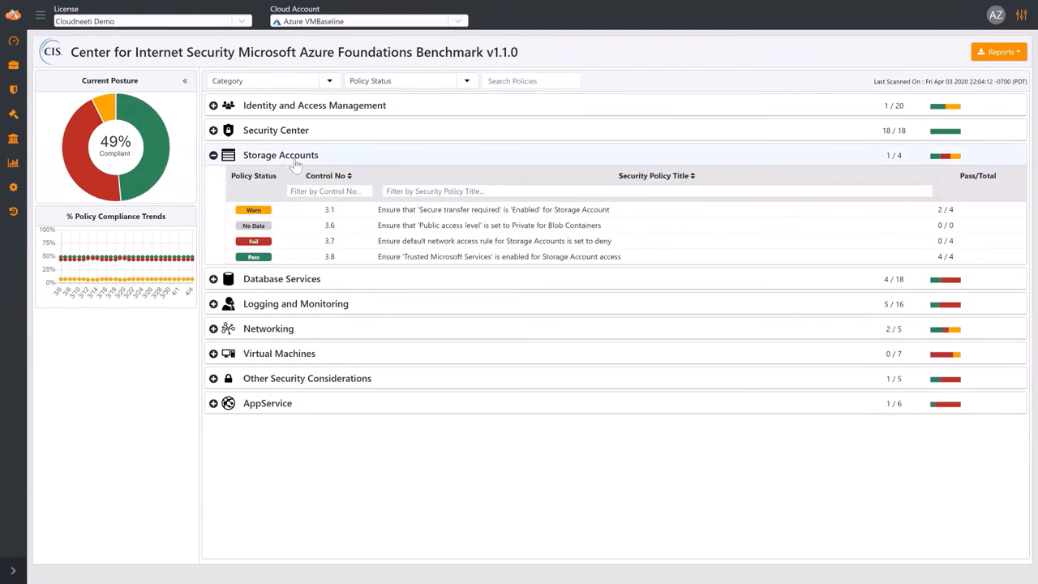
mouse_move(403, 215)
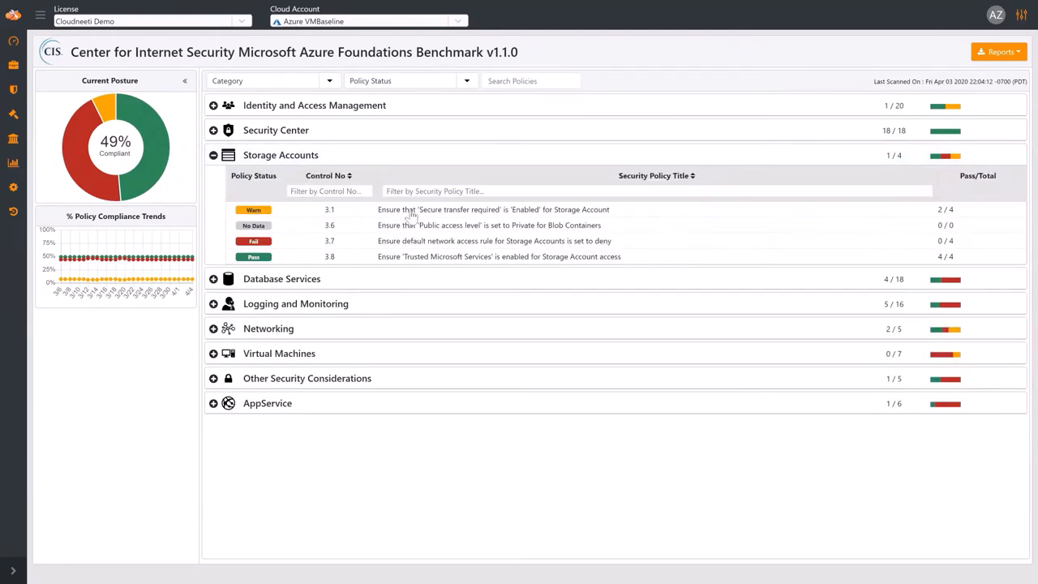
left_click(497, 209)
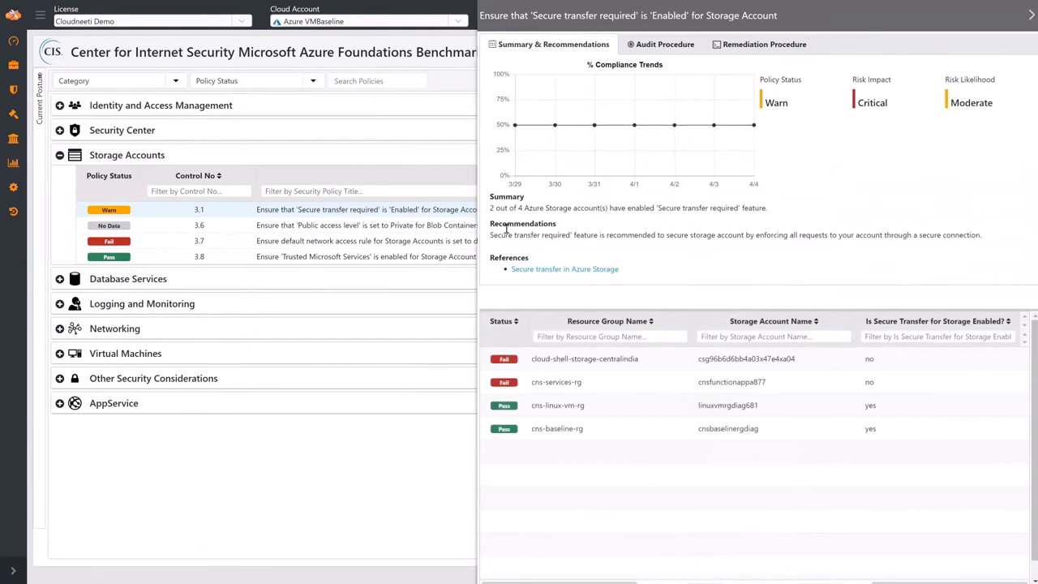
mouse_move(526, 374)
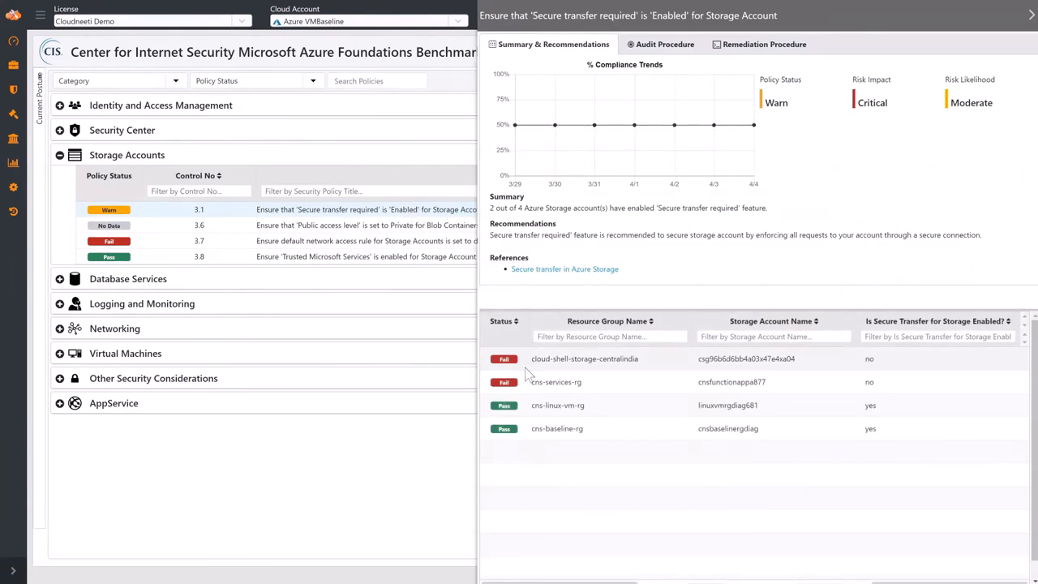
mouse_move(532, 435)
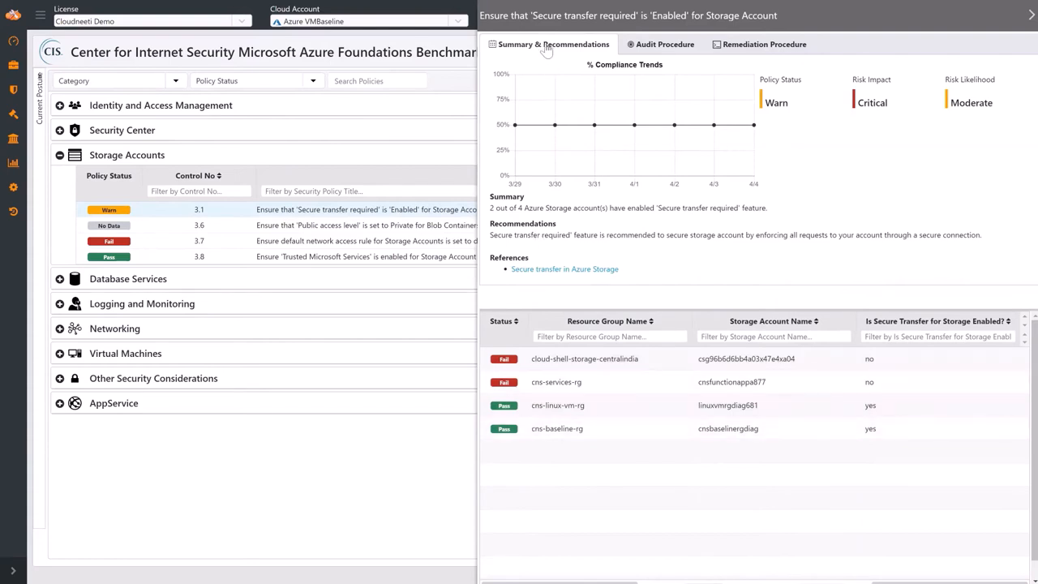
View the secure-transfer policy's Audit and Remediation Procedure tabs
left_click(663, 44)
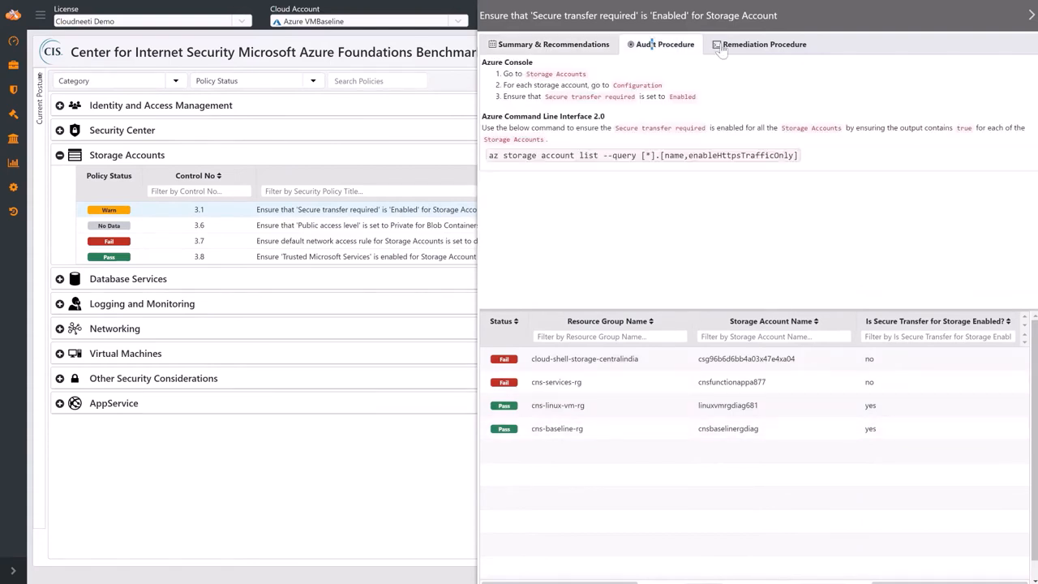
left_click(765, 44)
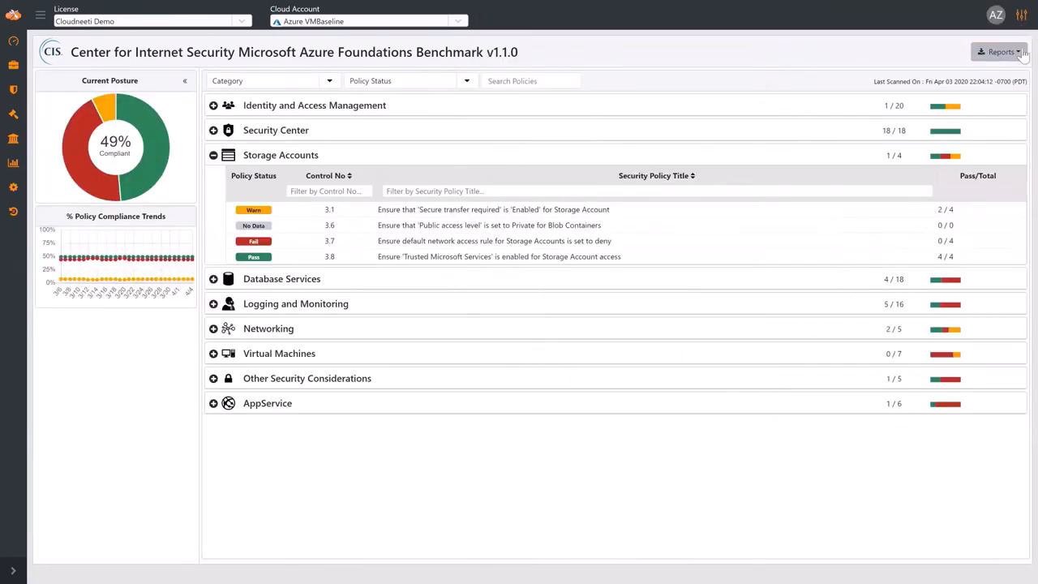
Show report export options, then open the InfoSec v1.2 private benchmark
left_click(1003, 51)
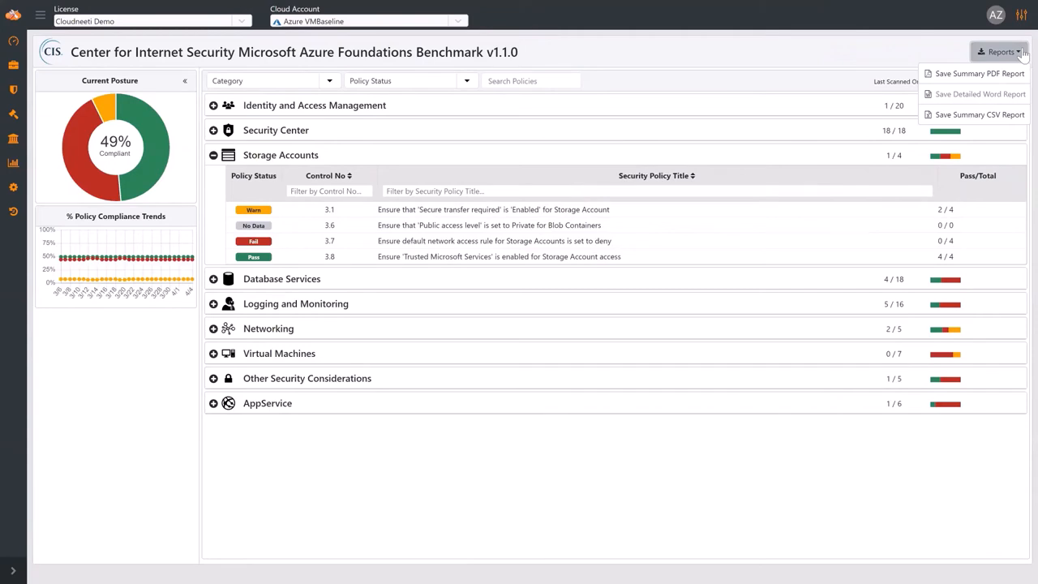
mouse_move(976, 75)
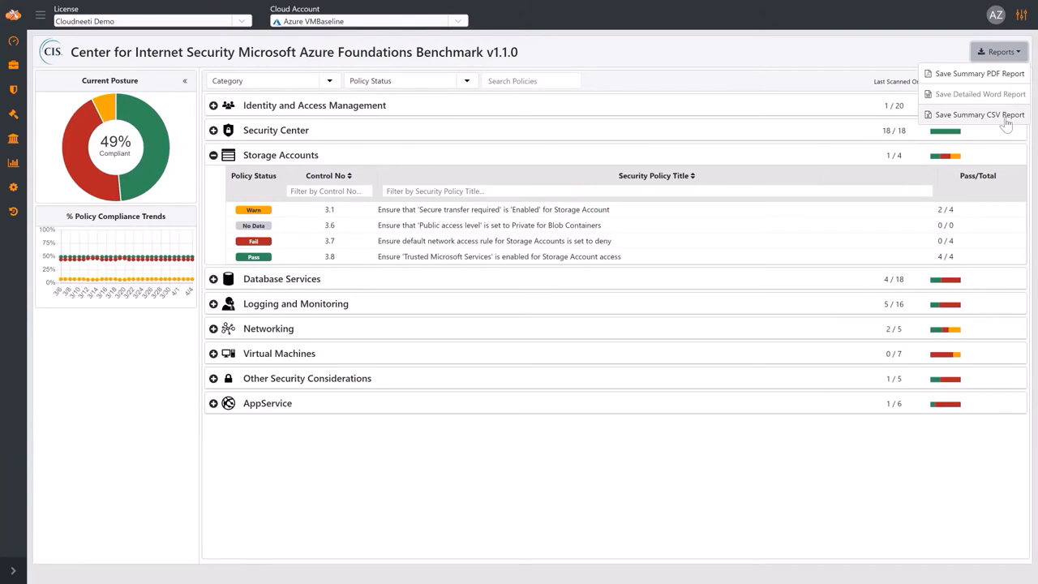
mouse_move(882, 18)
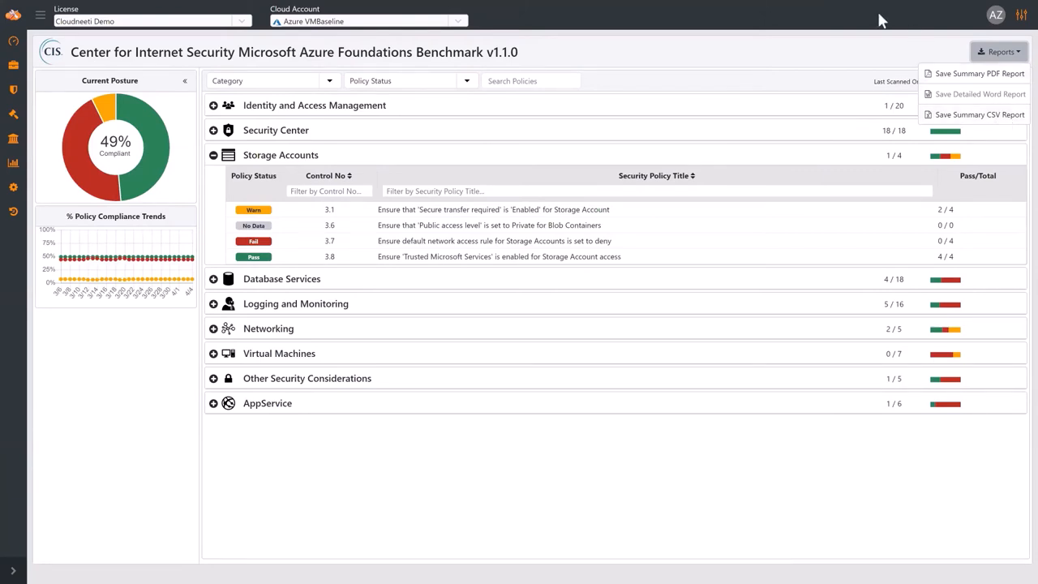
mouse_move(11, 87)
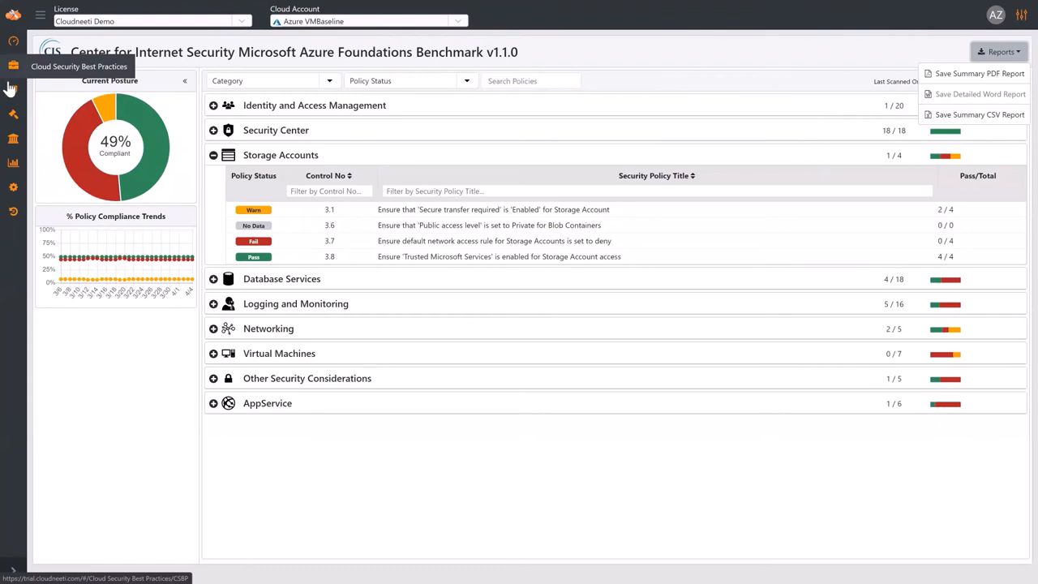
left_click(10, 89)
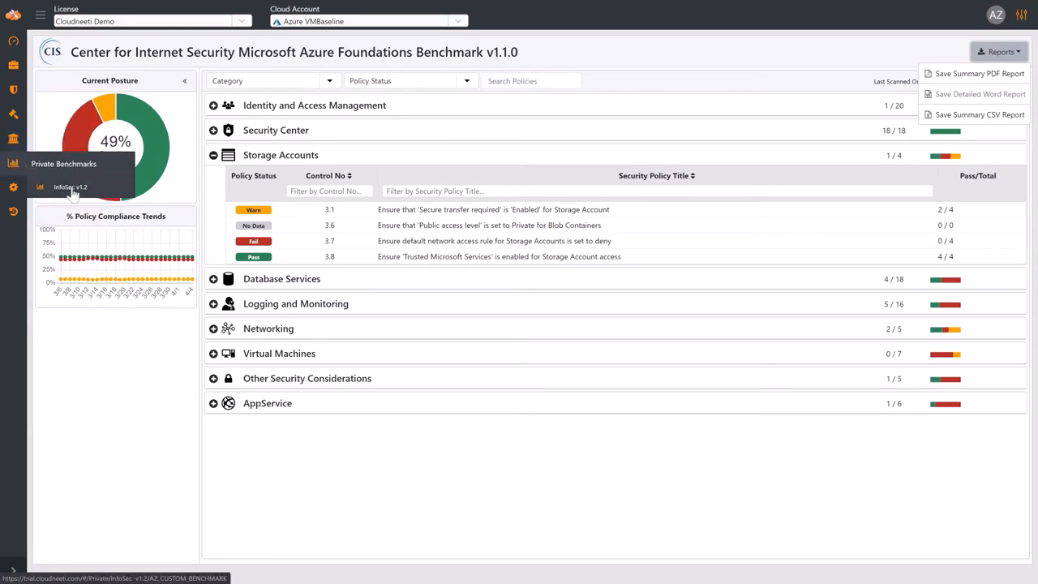
left_click(71, 188)
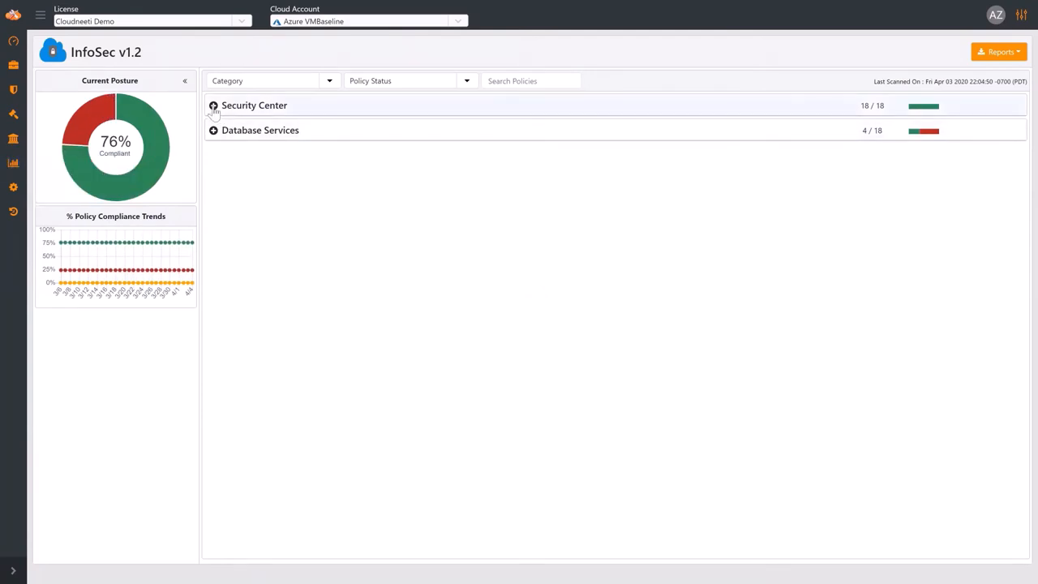
Review InfoSec v1.2's Security Center policies, then view the Cloudneeti Demo license's Features and Quotas
left_click(212, 105)
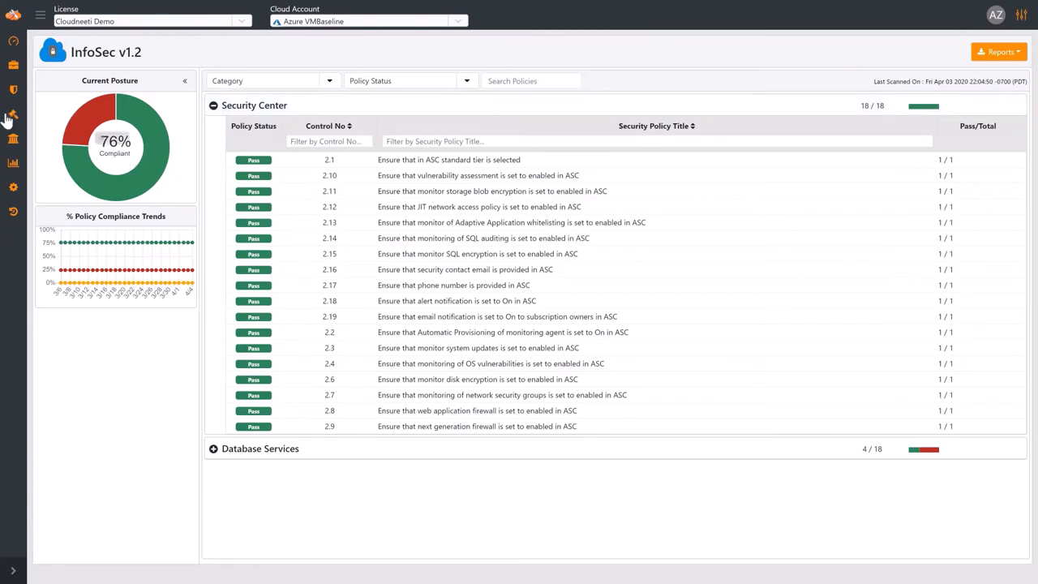
left_click(10, 187)
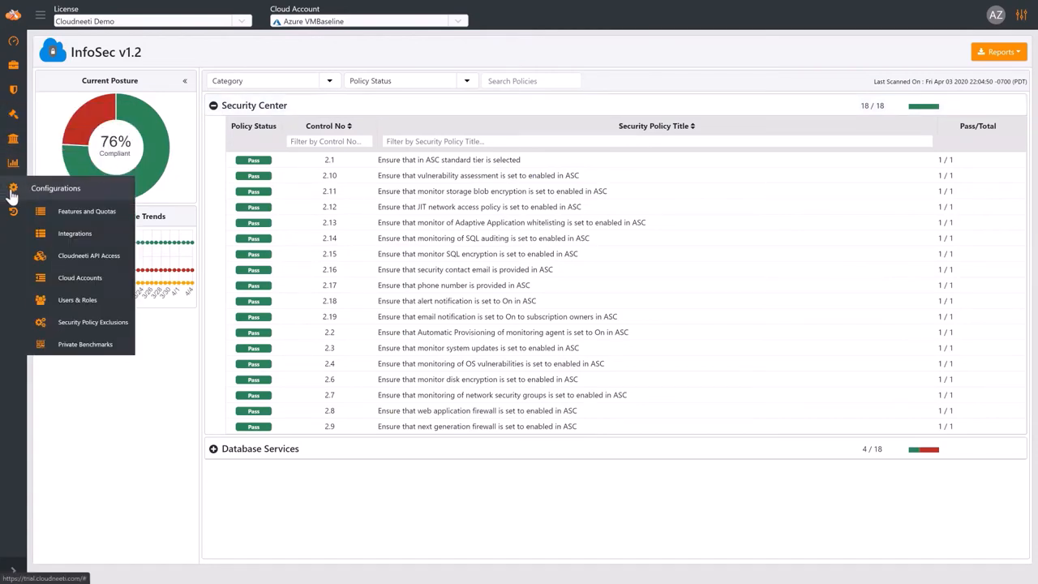
left_click(86, 211)
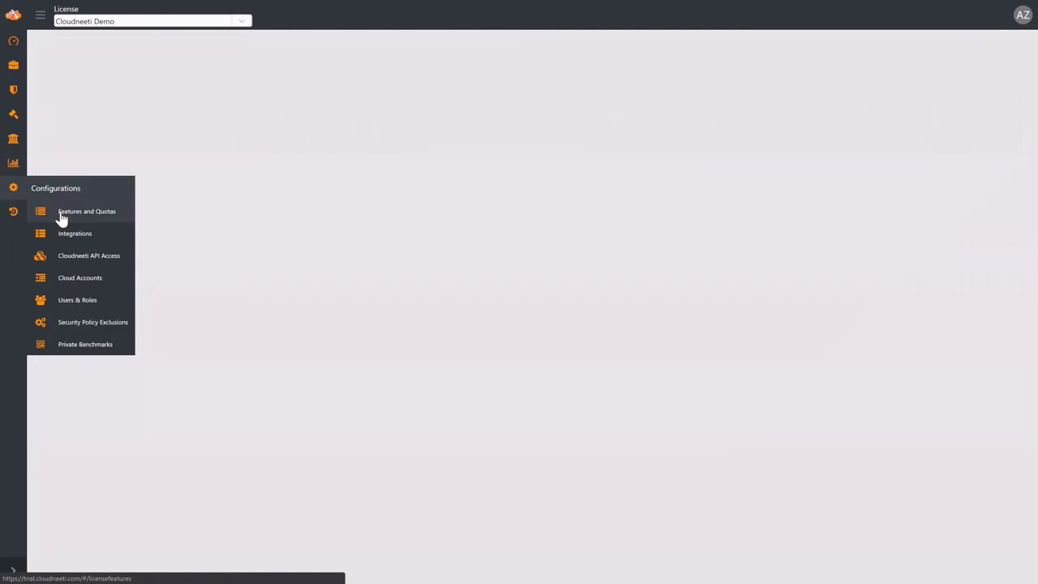
left_click(86, 211)
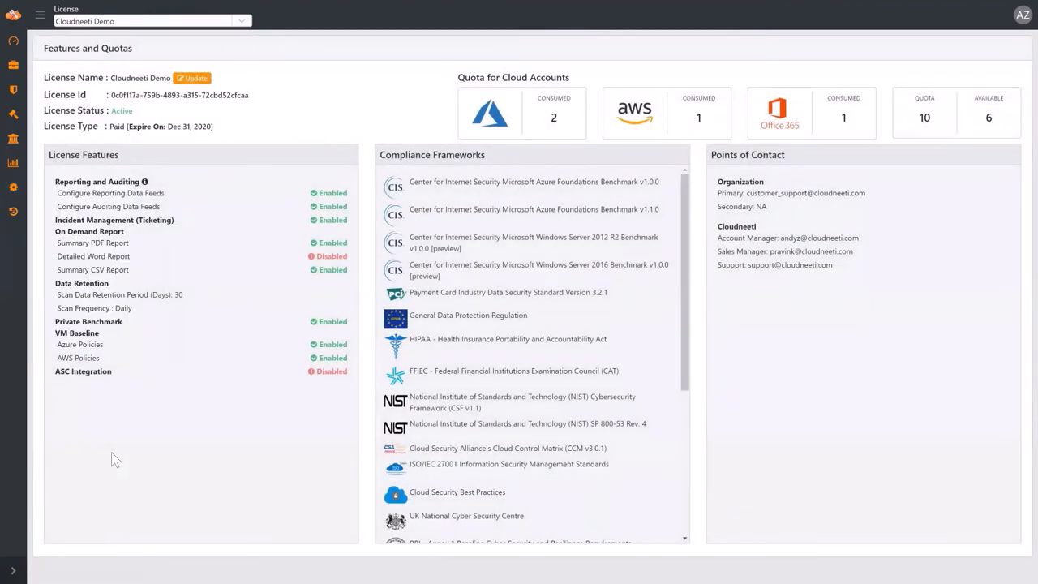
left_click(11, 188)
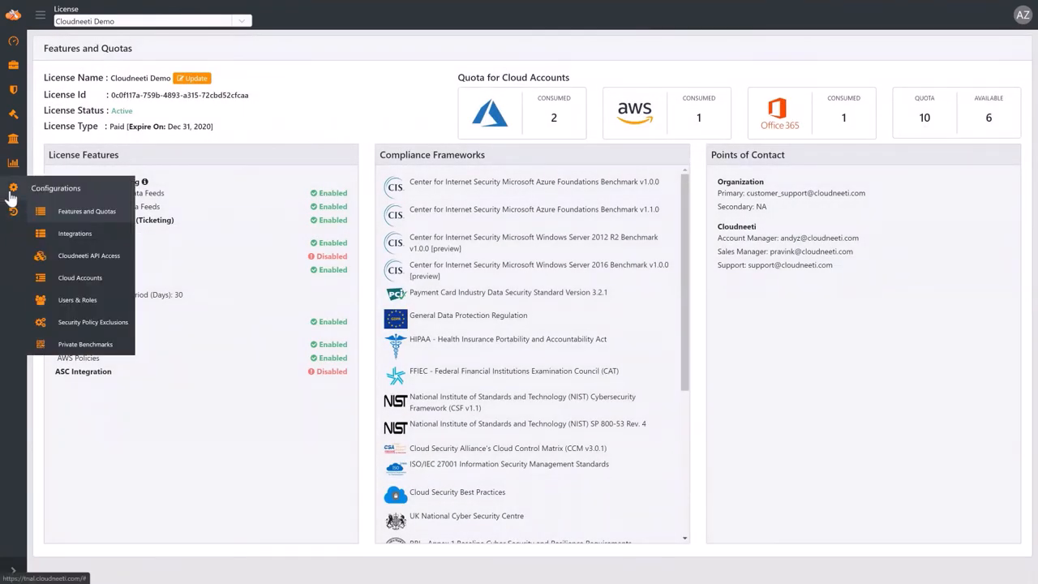
Go to Integrations to view data feed and ServiceNow/Zendesk ticketing settings
left_click(75, 234)
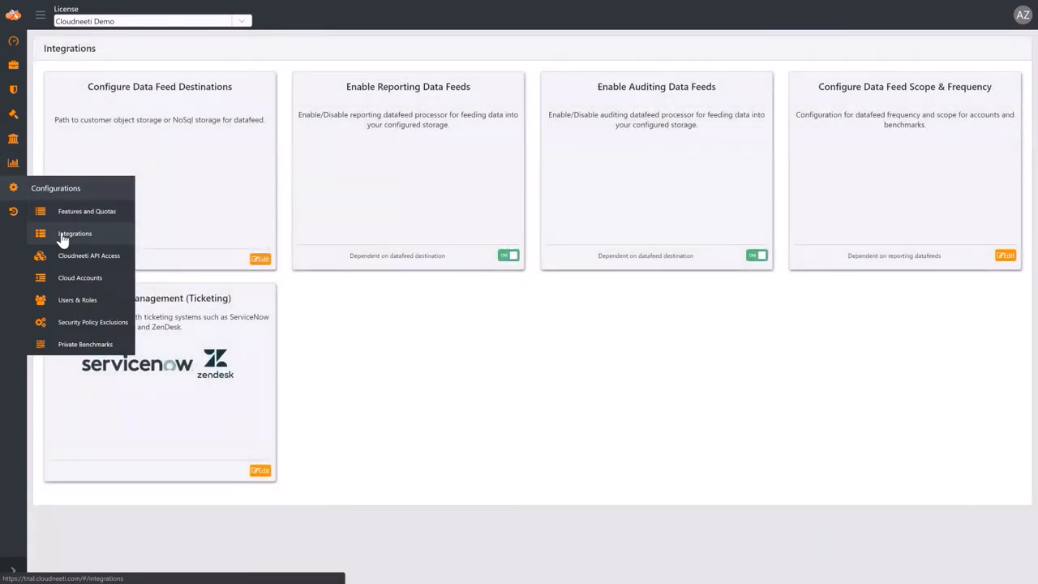
mouse_move(71, 257)
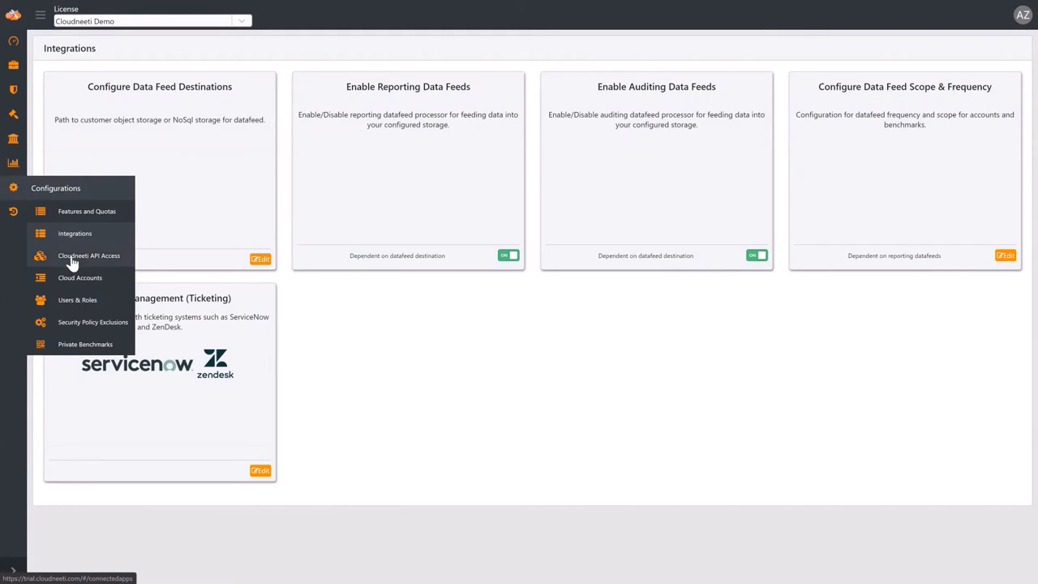
From Cloudneeti API Access, start a new API application with an empty form
left_click(89, 256)
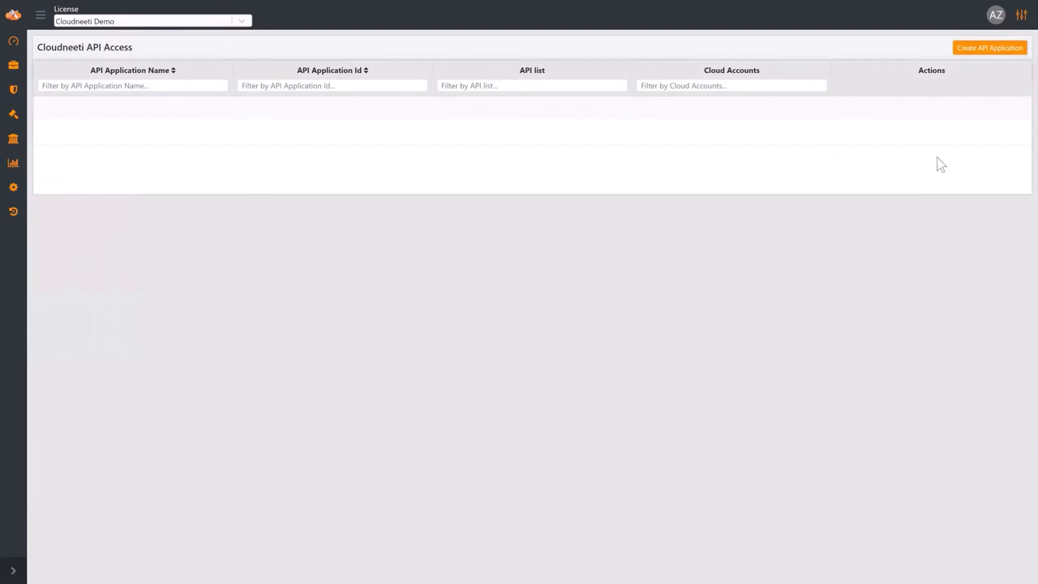
mouse_move(990, 104)
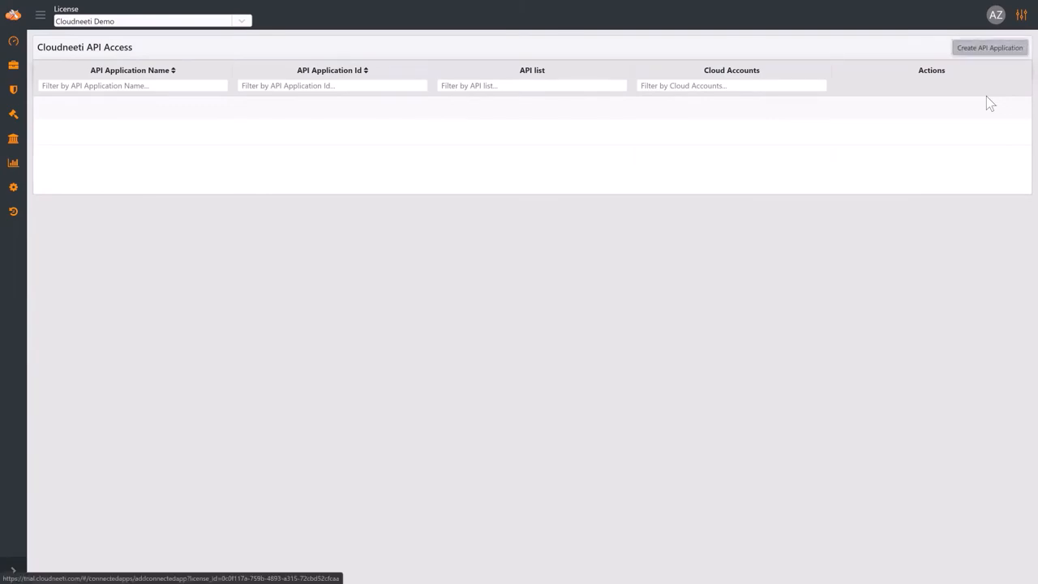
left_click(990, 47)
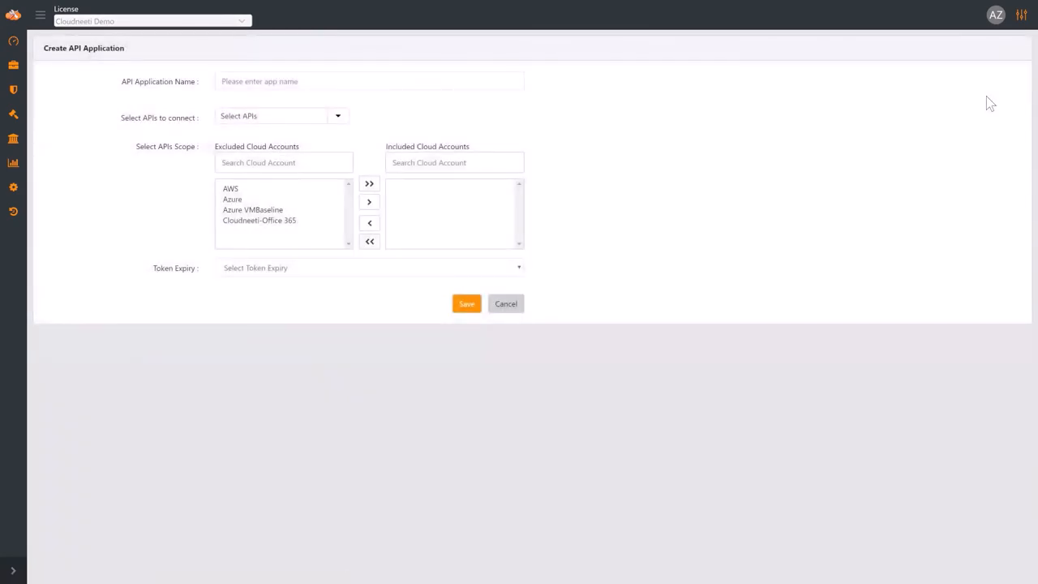
mouse_move(11, 212)
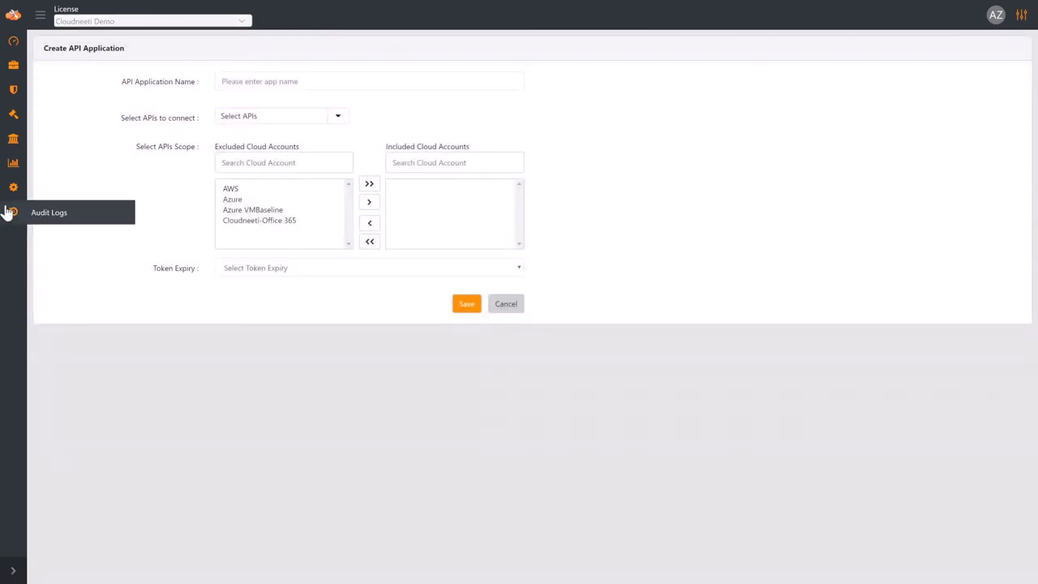
left_click(12, 187)
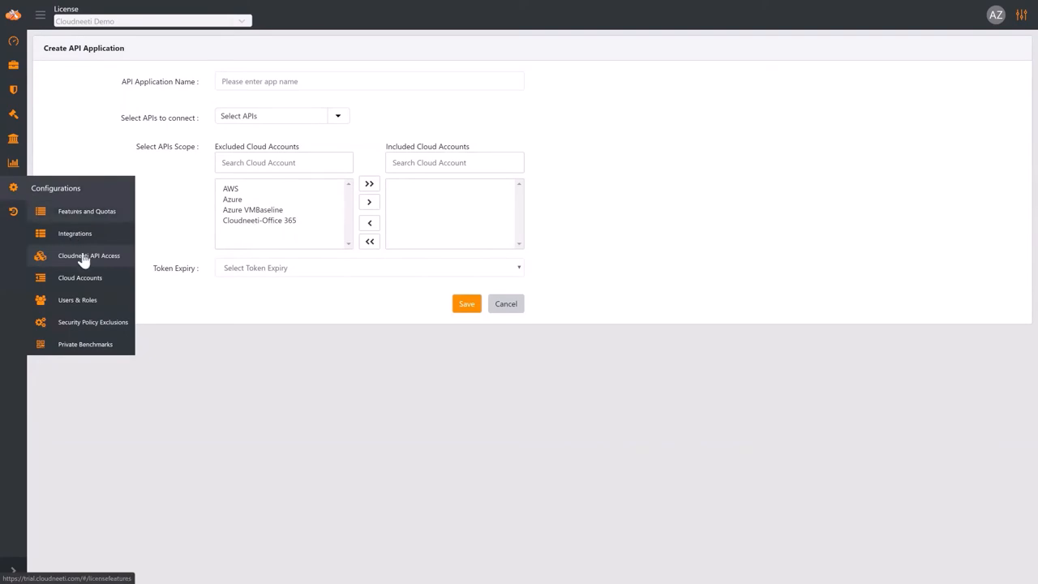
Begin adding a cloud account from Cloud Accounts and list the available licenses
left_click(80, 277)
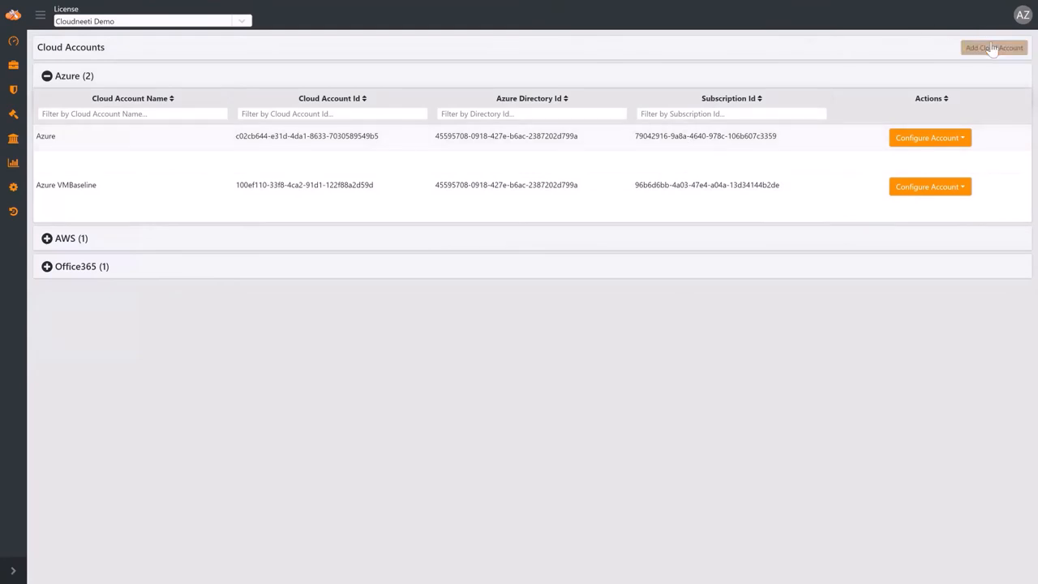
left_click(996, 47)
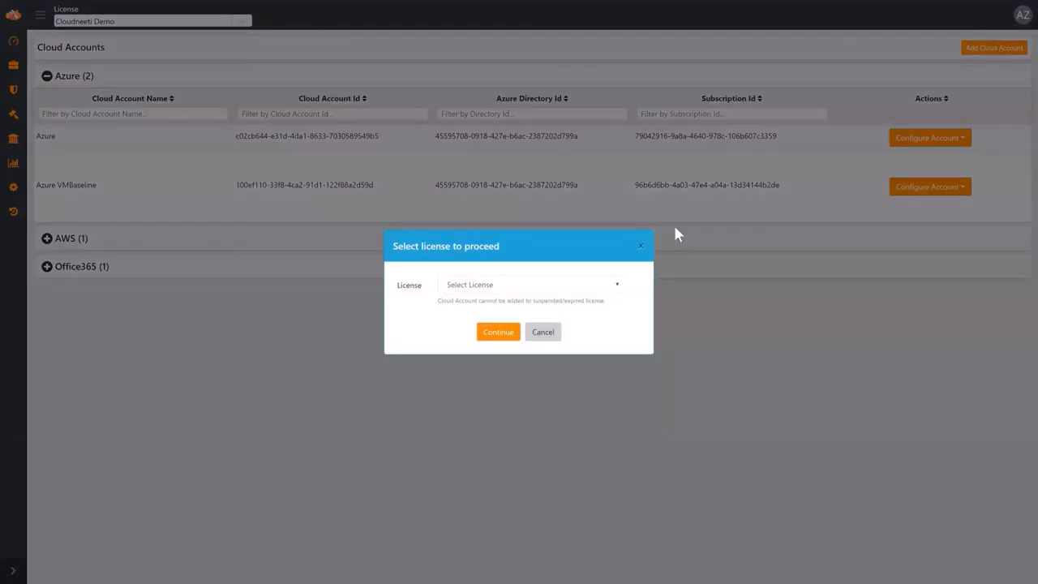
left_click(530, 284)
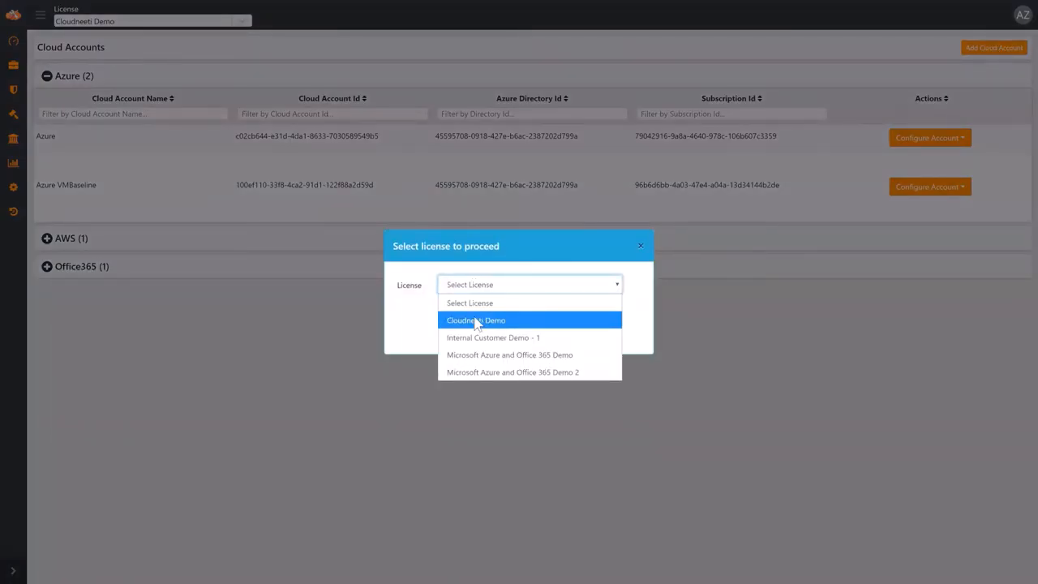
Choose the Cloudneeti Demo license and AWS as provider for registration
left_click(474, 320)
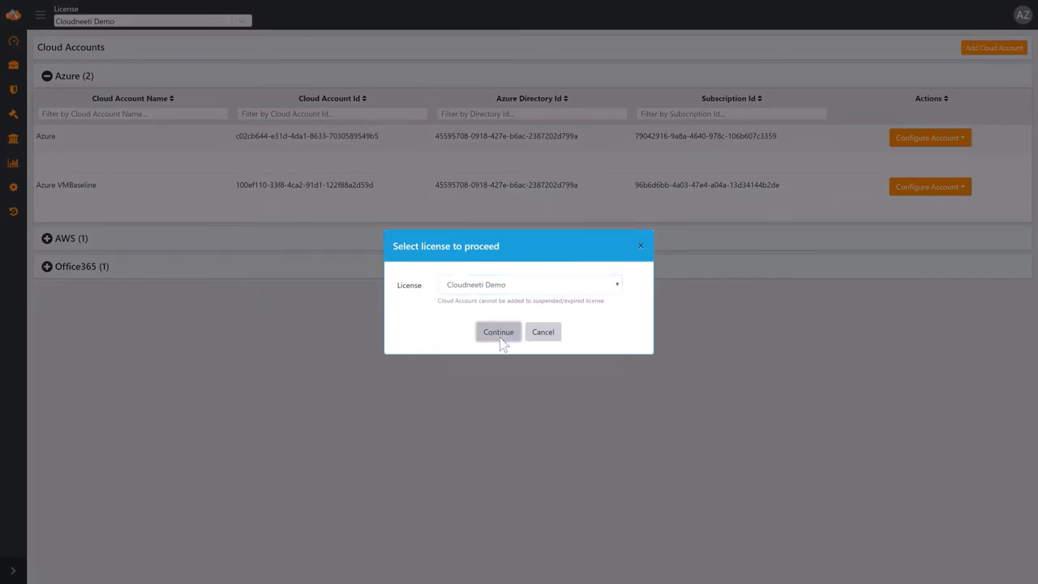
left_click(498, 332)
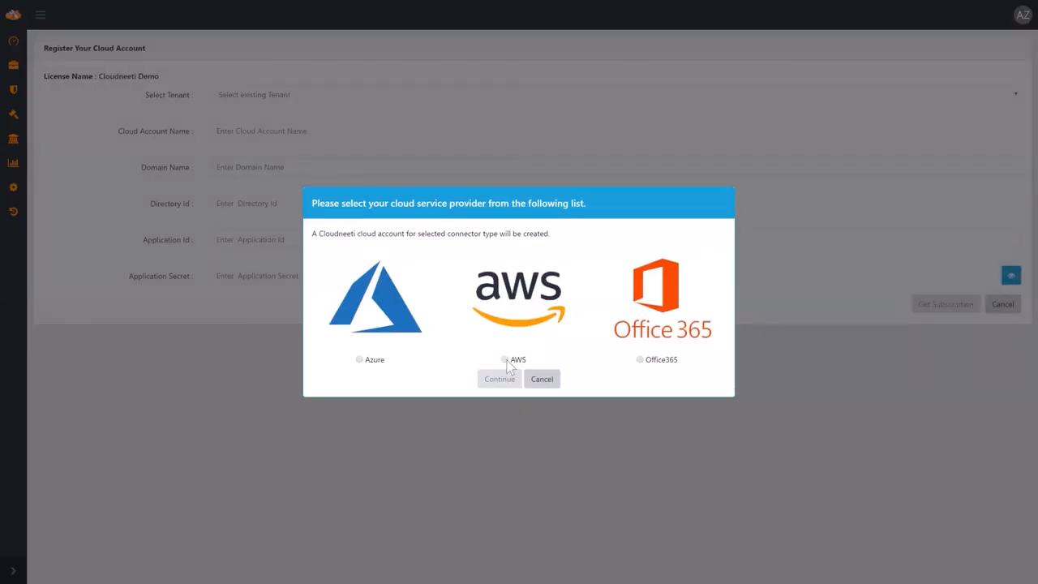
left_click(499, 379)
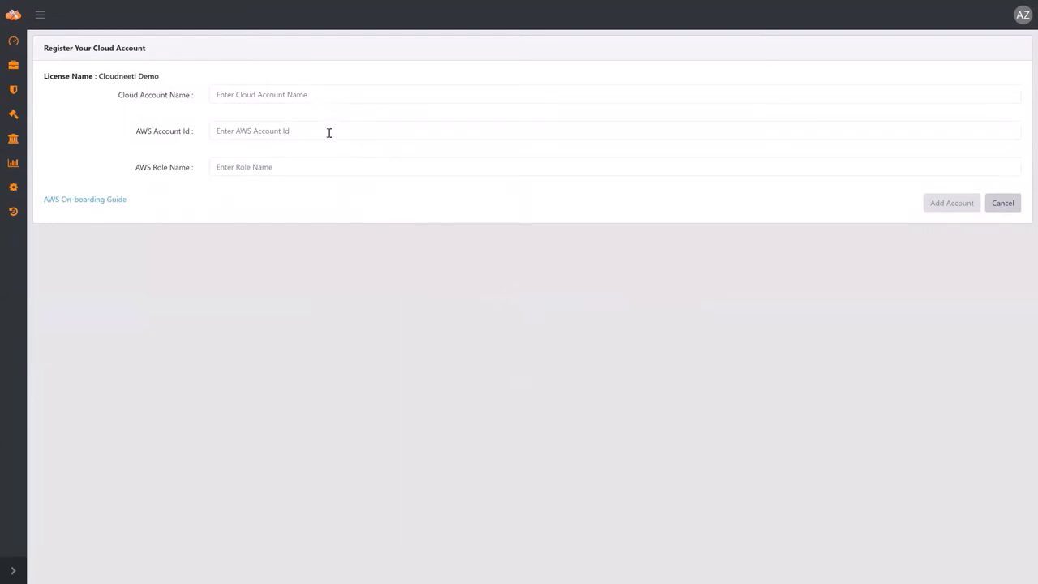
mouse_move(623, 168)
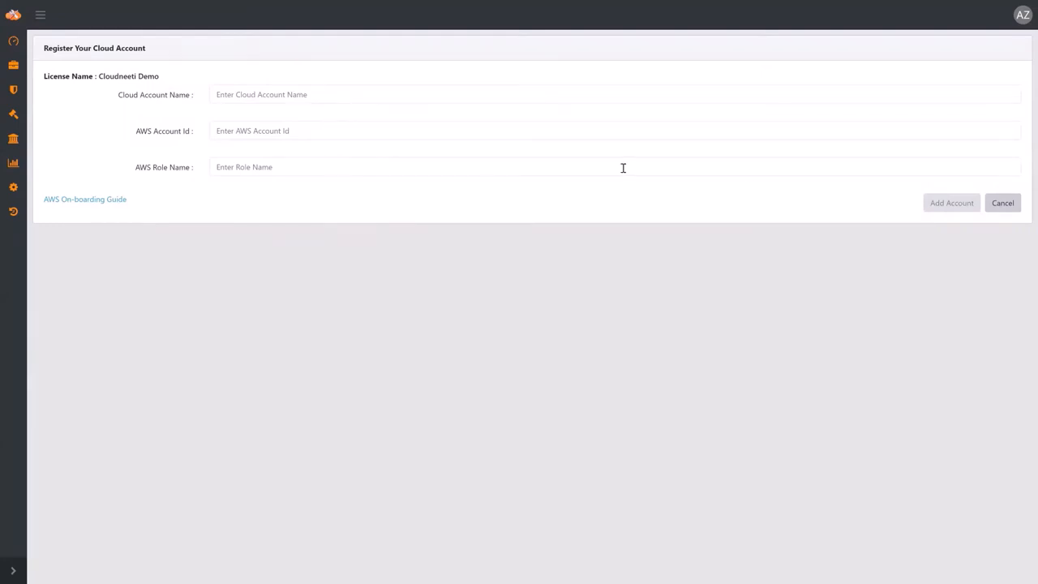
mouse_move(932, 207)
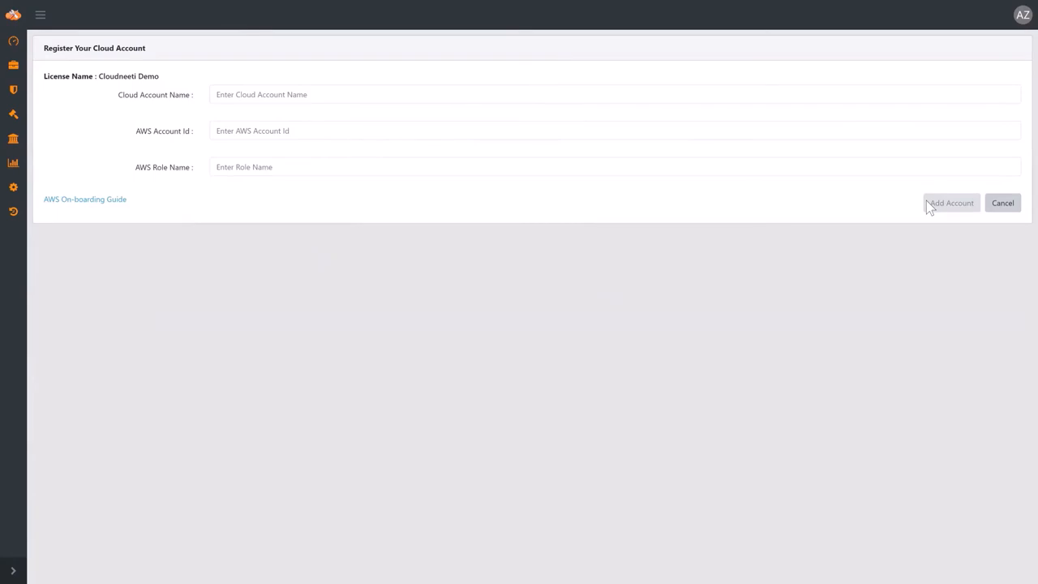
mouse_move(203, 166)
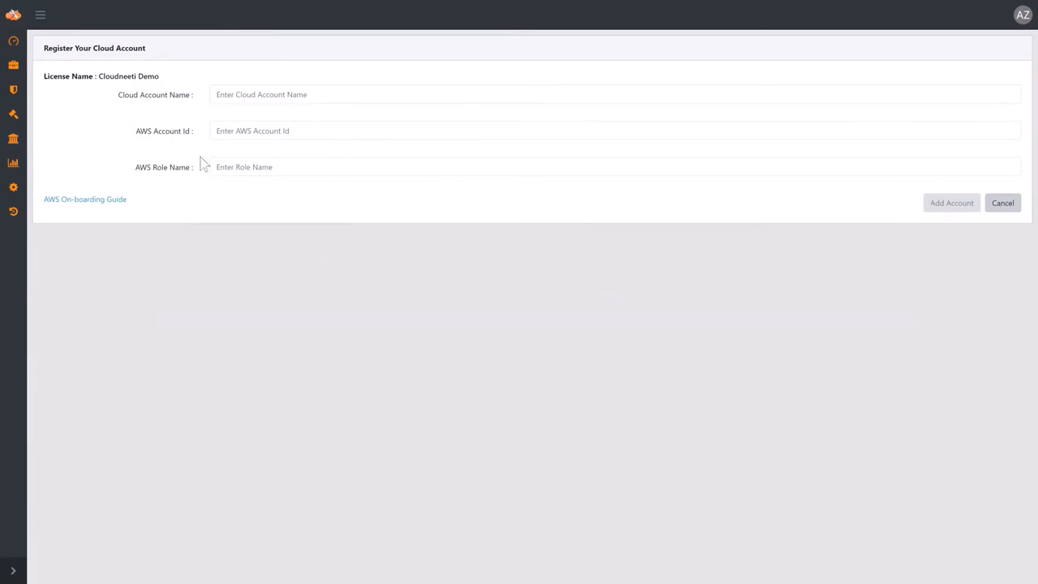
mouse_move(95, 162)
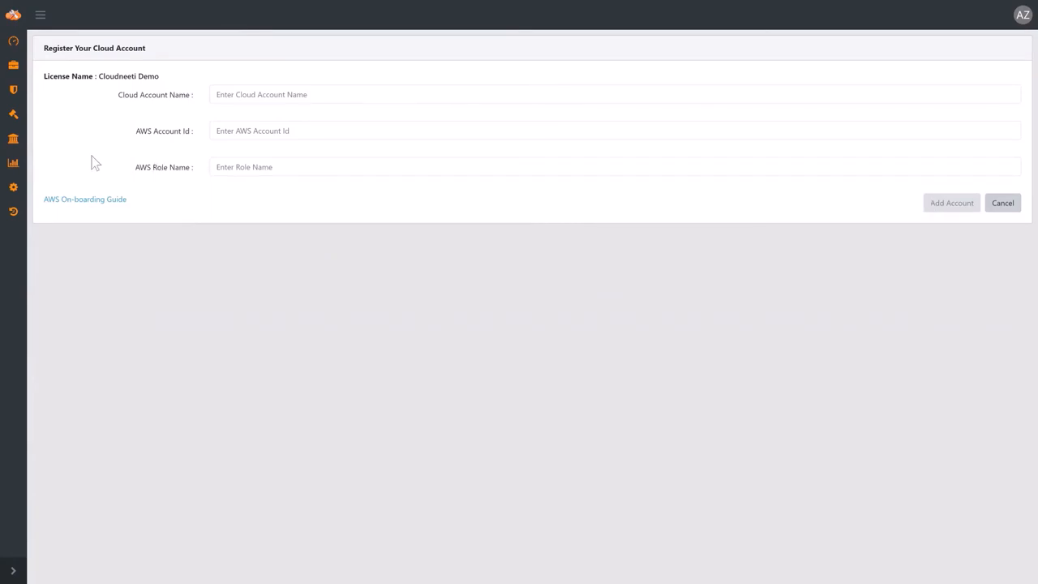
left_click(13, 187)
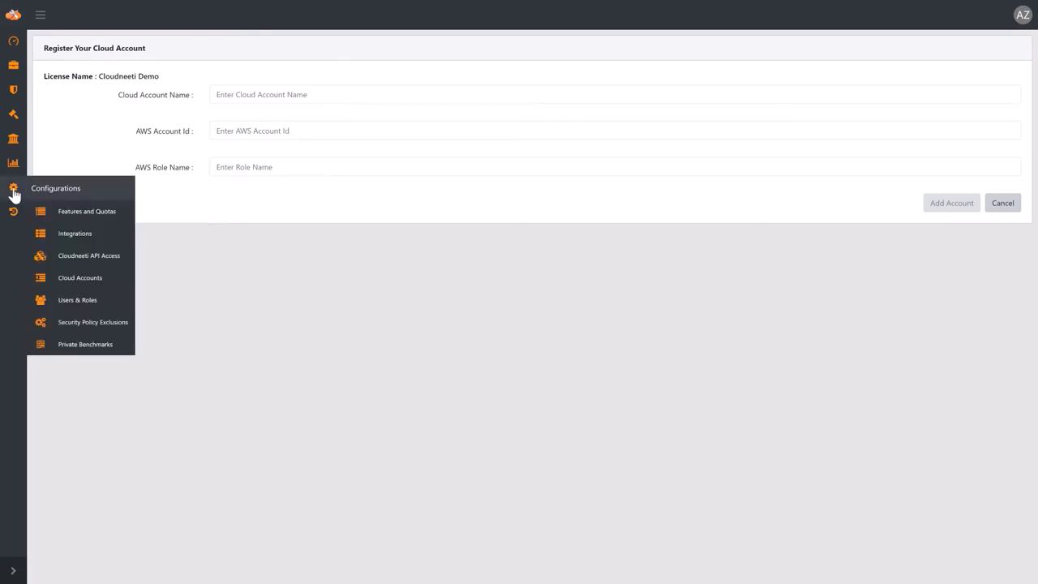
mouse_move(77, 300)
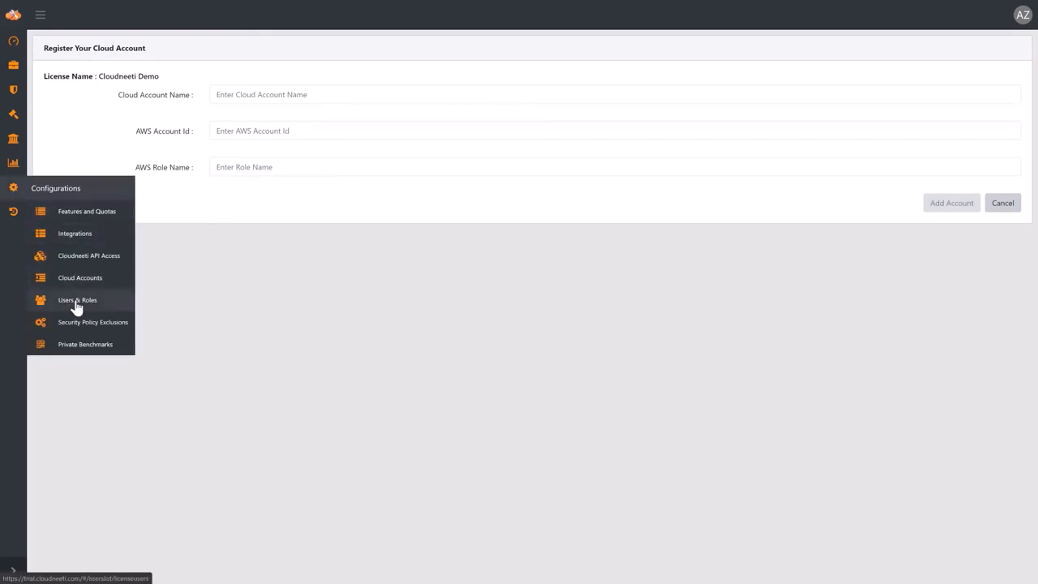
left_click(77, 300)
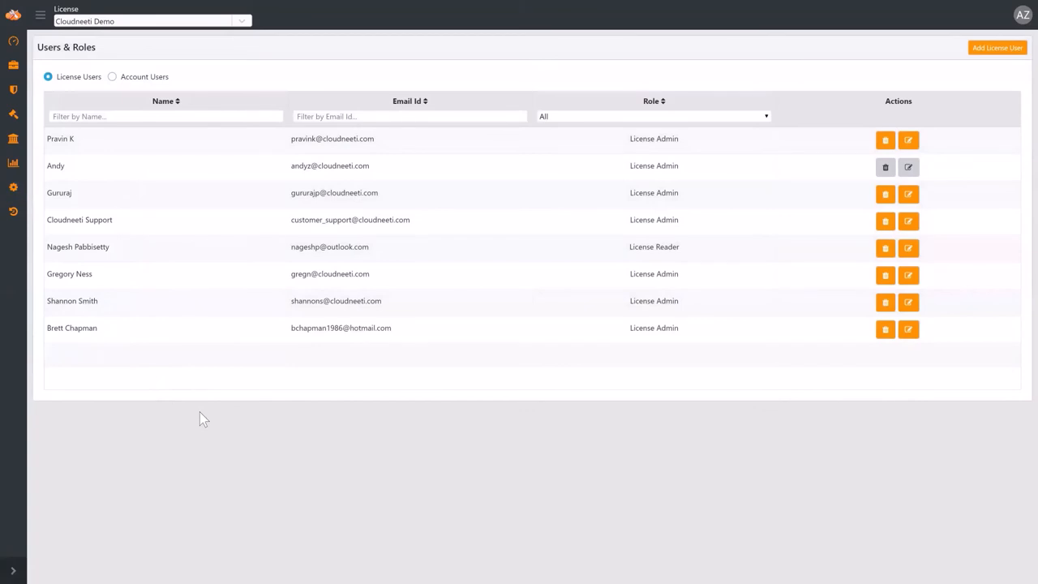
mouse_move(600, 75)
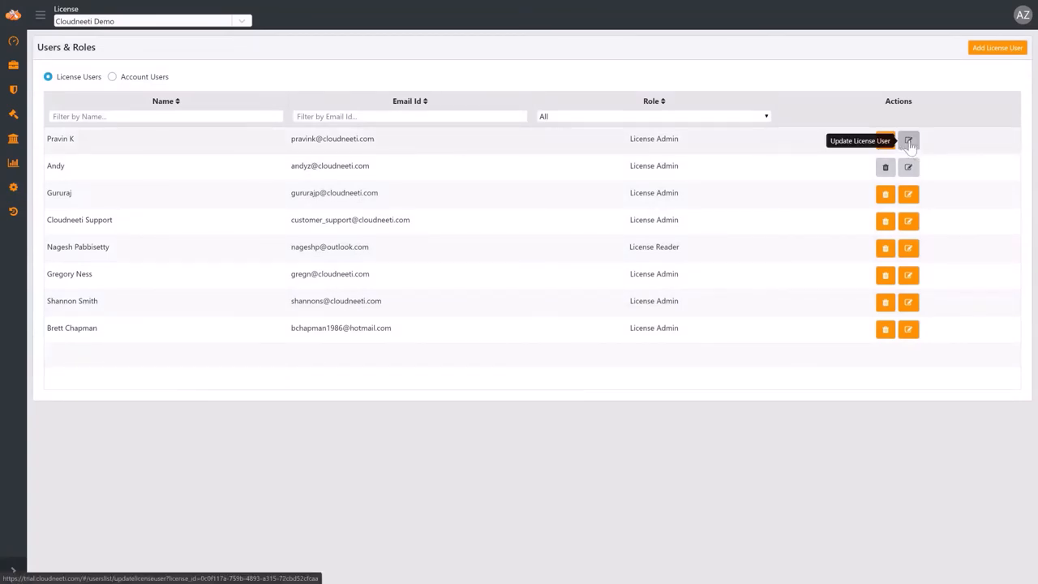
left_click(911, 140)
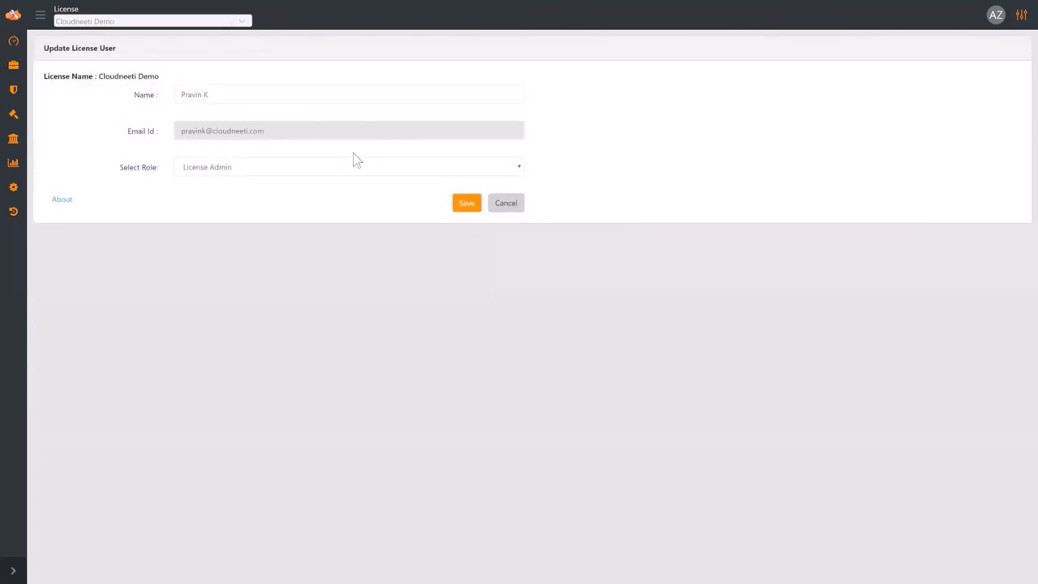
left_click(349, 166)
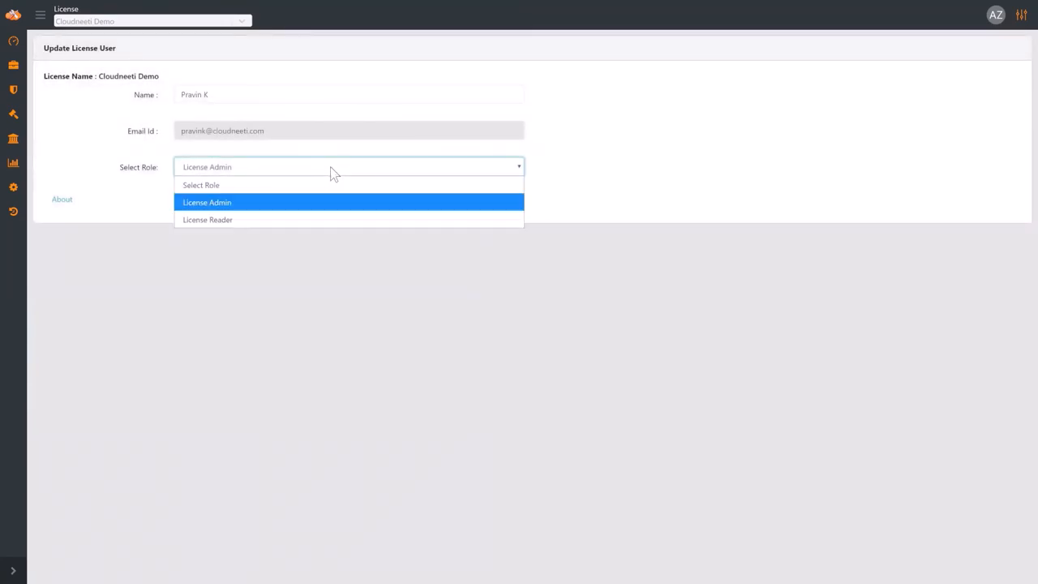
left_click(206, 202)
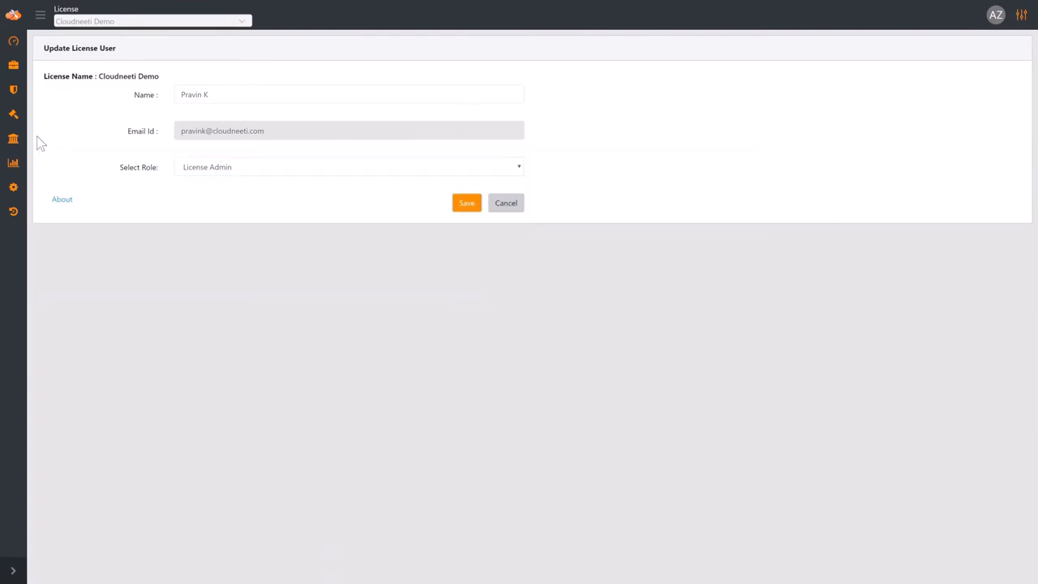
left_click(12, 187)
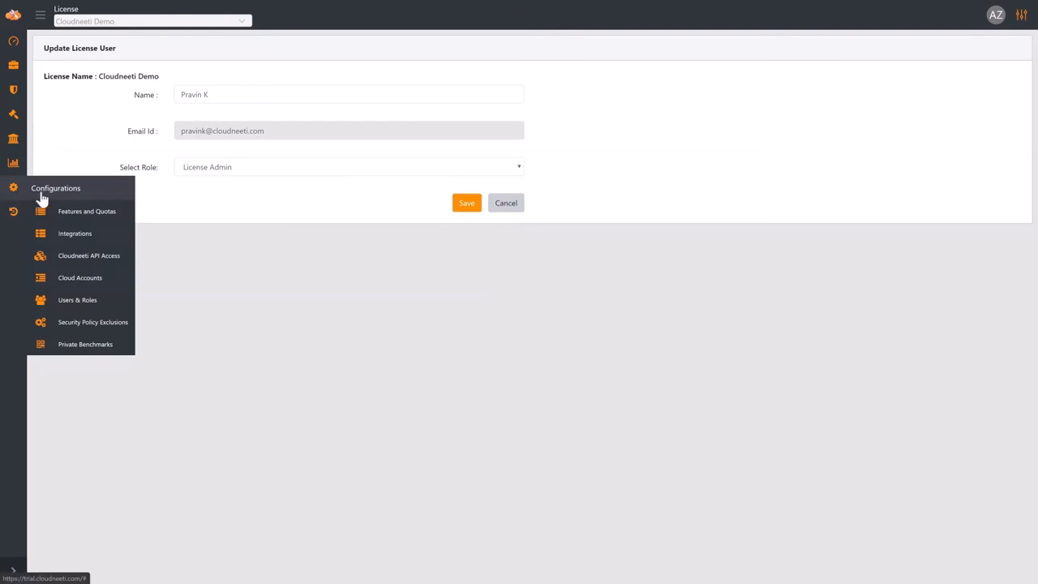
Move five Business continuity and DR backup/capacity policies to the license-level excluded list
left_click(93, 322)
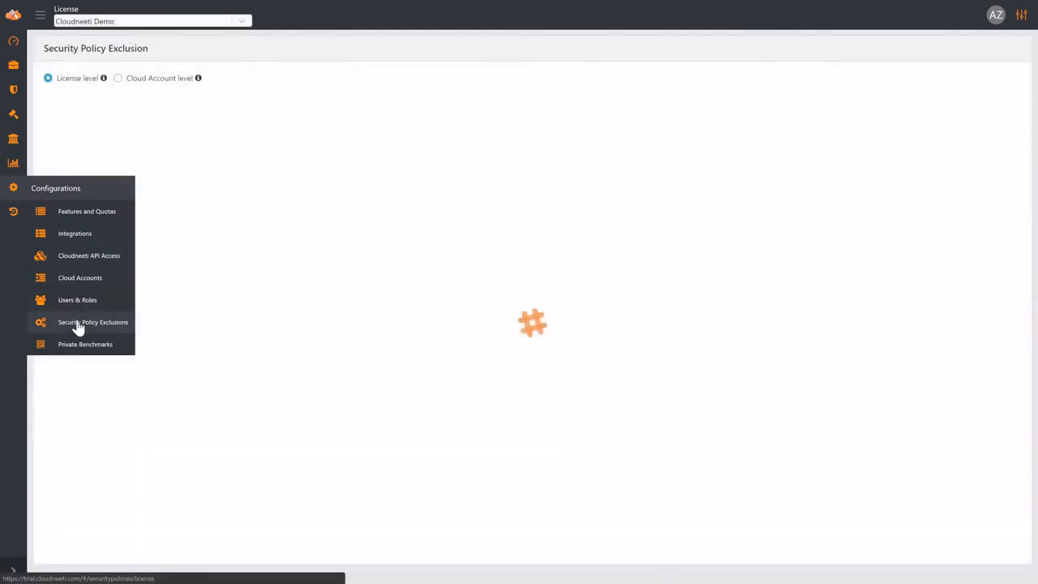
left_click(95, 322)
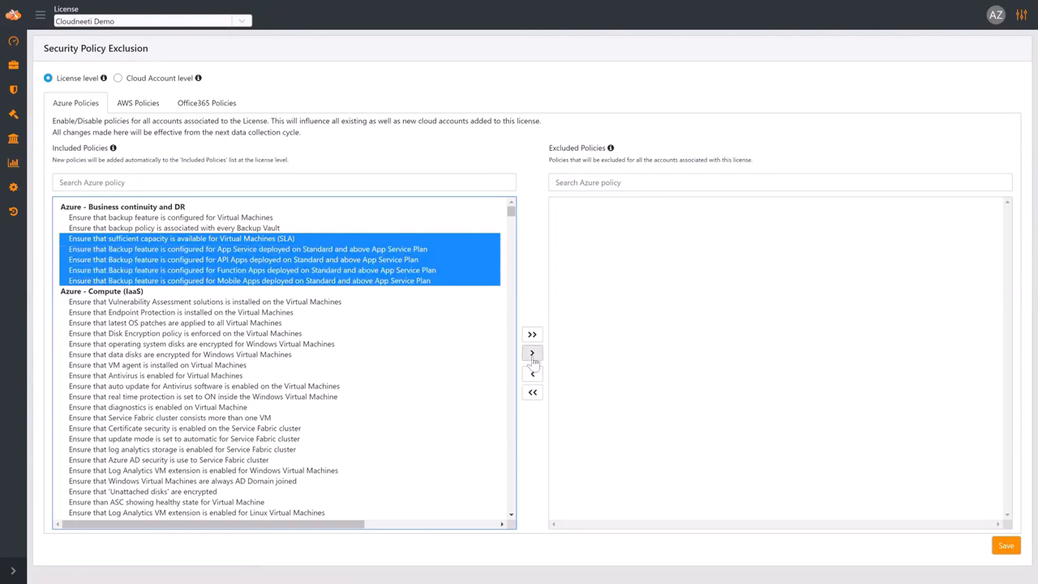
left_click(532, 352)
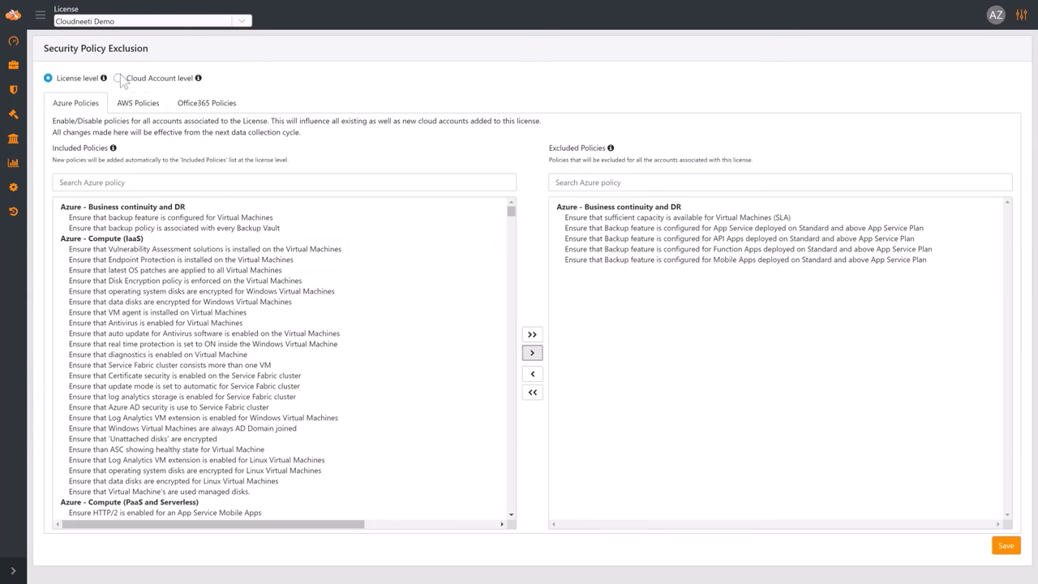
For Azure VMBaseline, filter Remediation Available and enable remediation on Compute (PaaS and Serverless) policies
left_click(118, 78)
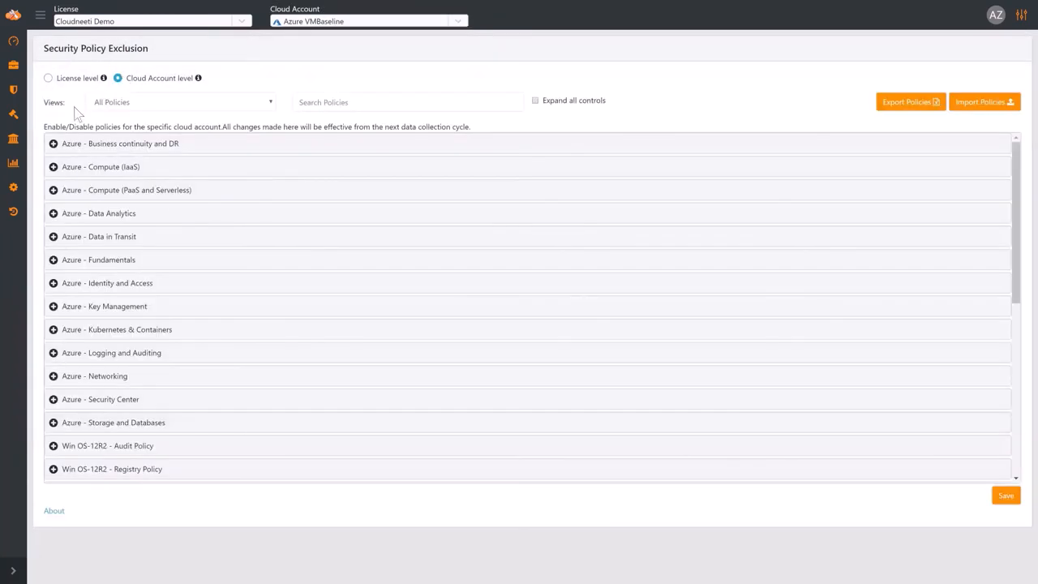
left_click(180, 101)
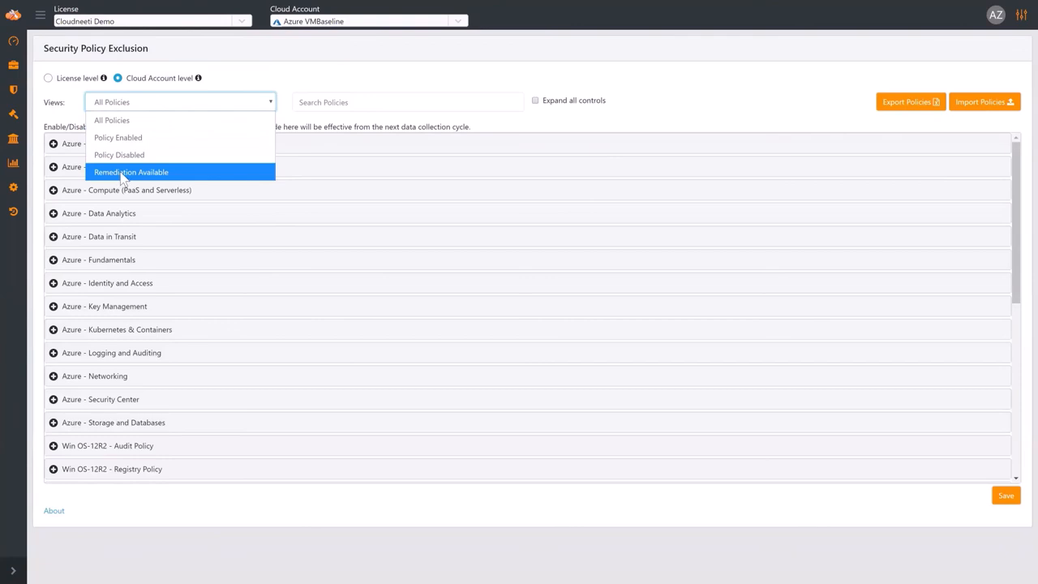
left_click(131, 172)
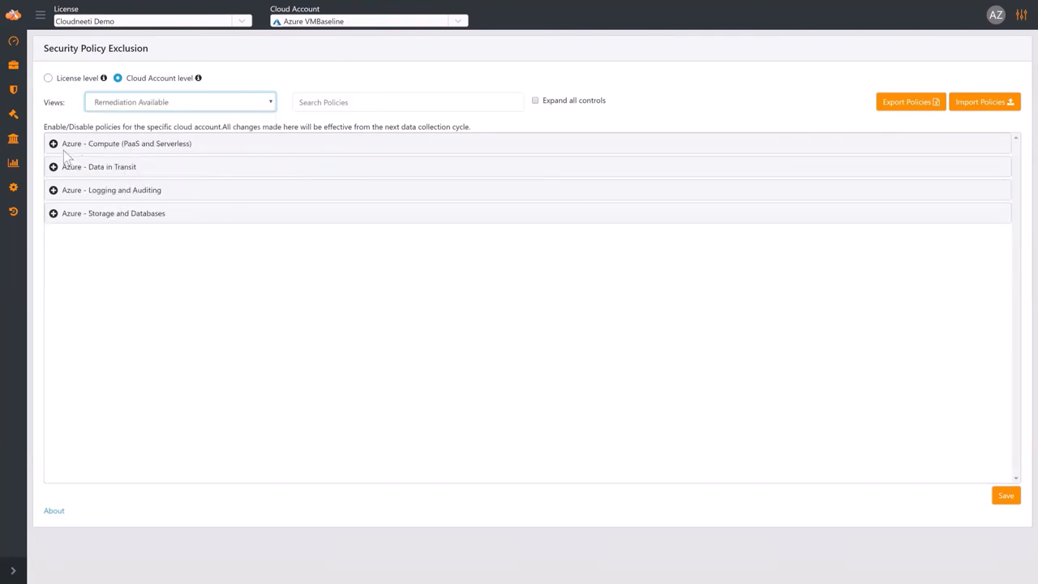
left_click(53, 143)
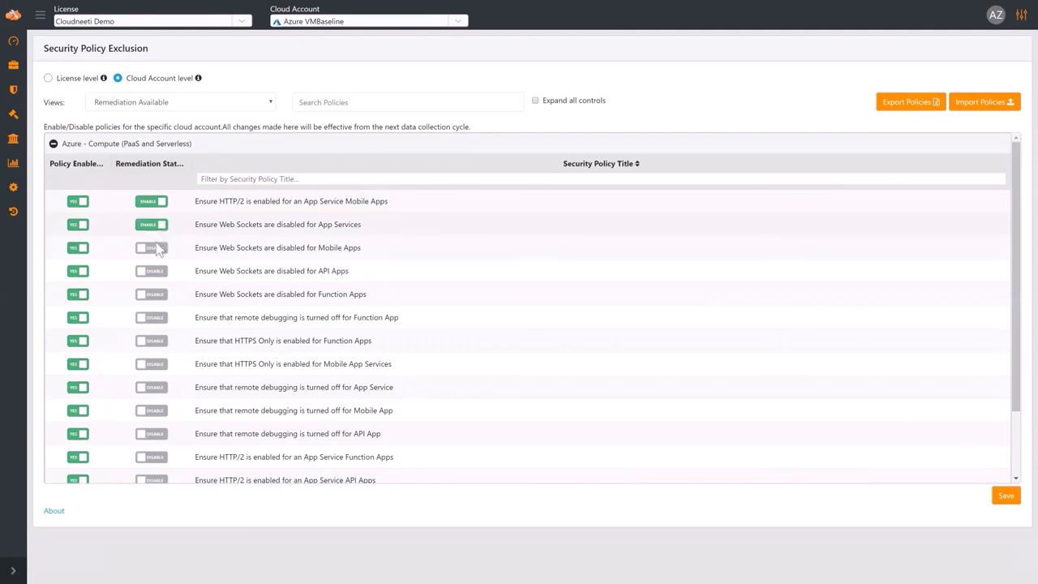
left_click(152, 247)
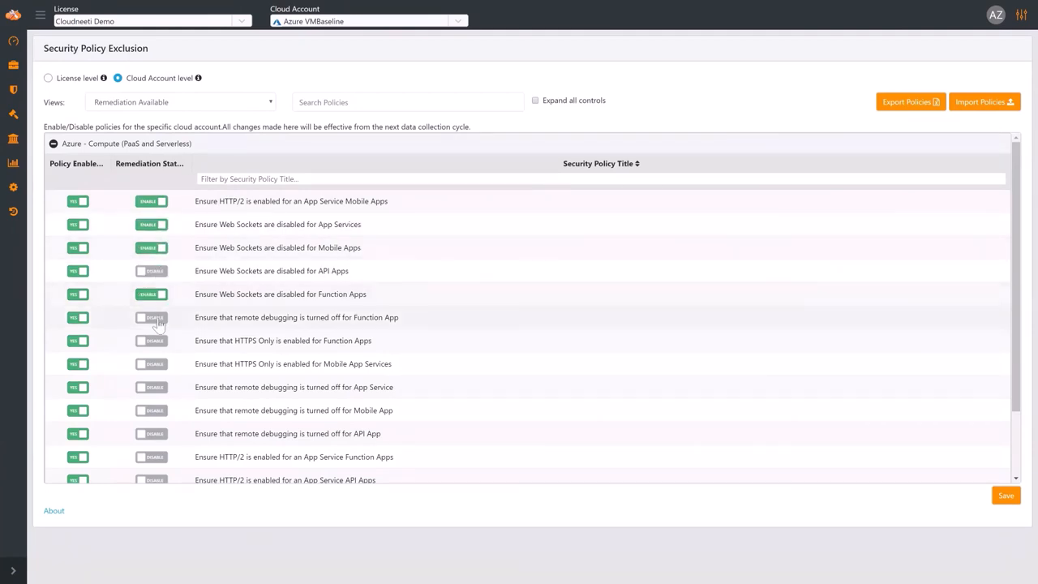
left_click(11, 187)
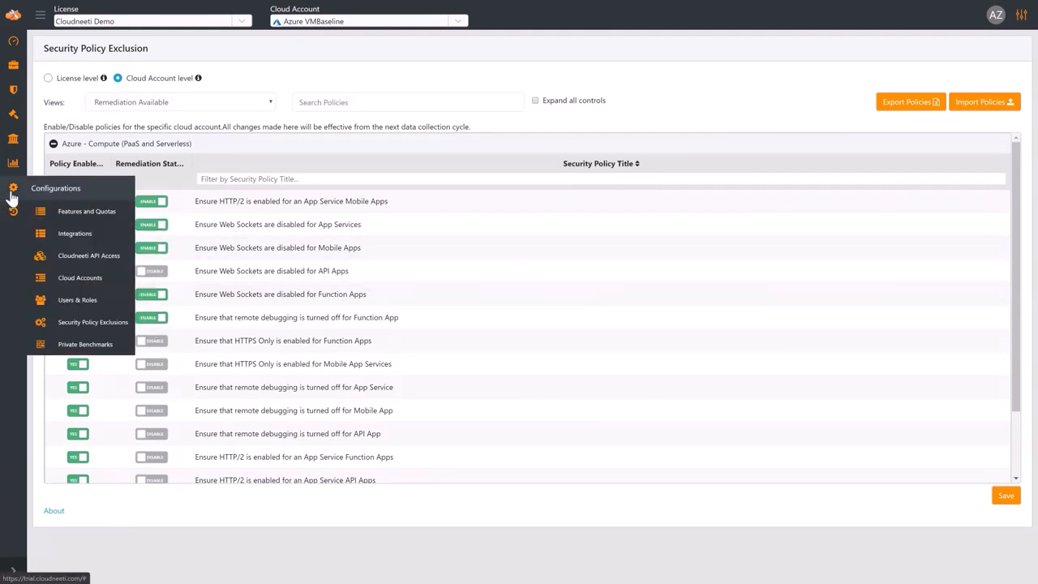
mouse_move(97, 348)
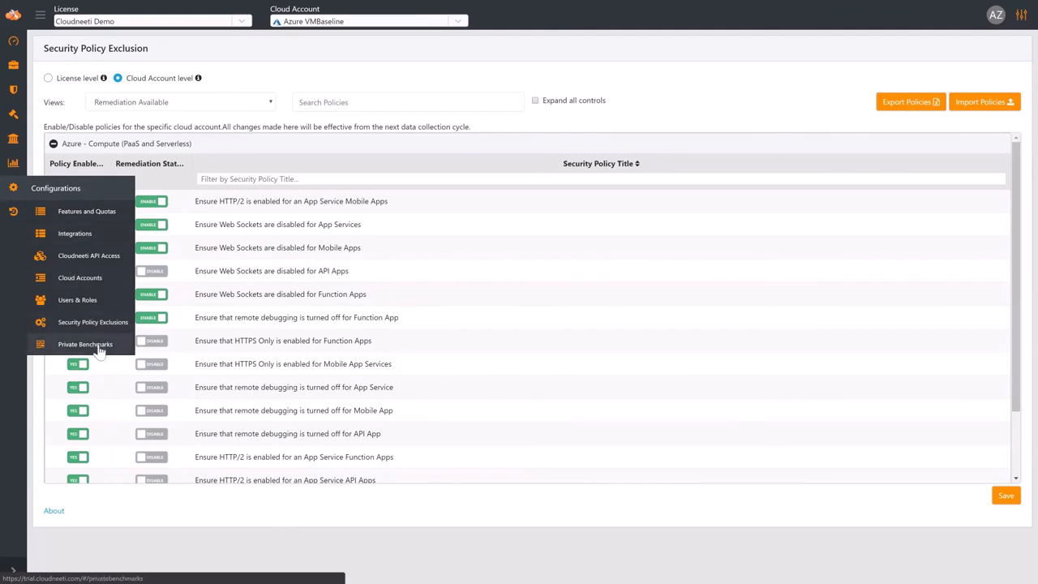
From Private Benchmarks, choose Configure Benchmark for InfoSec v1.2
left_click(84, 344)
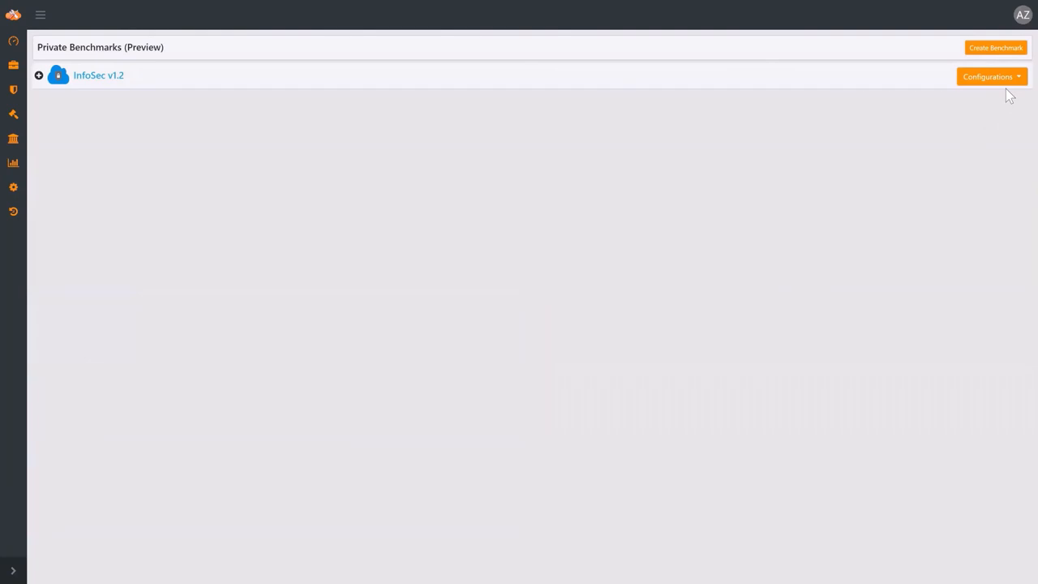
left_click(990, 76)
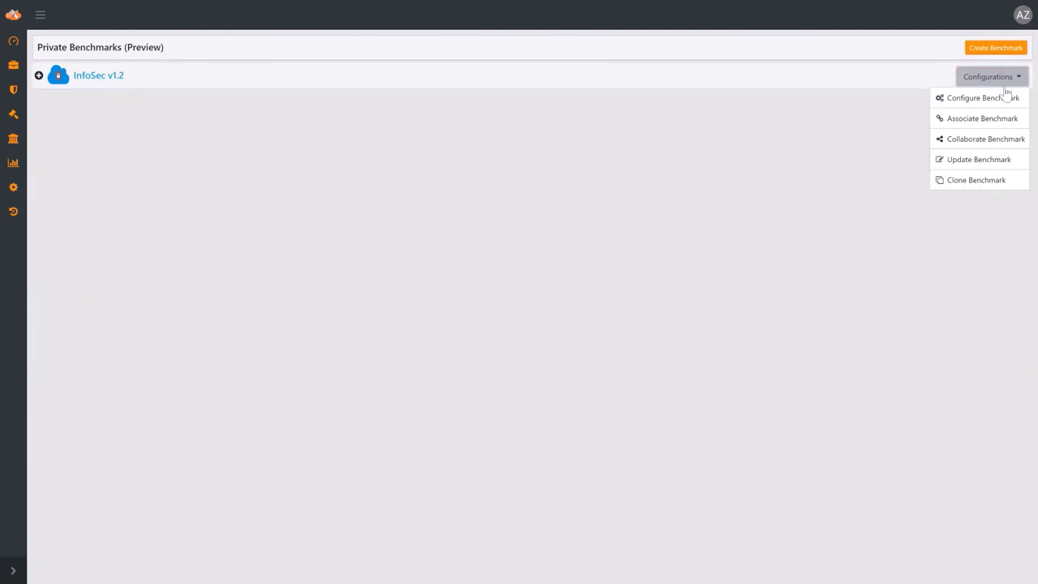
left_click(977, 98)
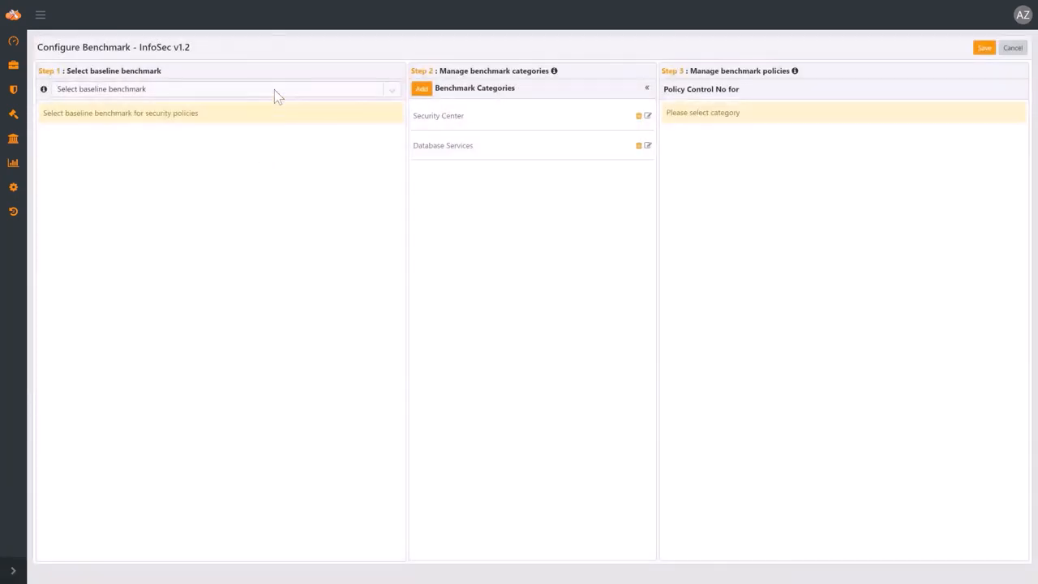
Set CIS Foundations Benchmark1.1.0 as baseline and add Identity and Access Management, expanding control 1.9
left_click(219, 89)
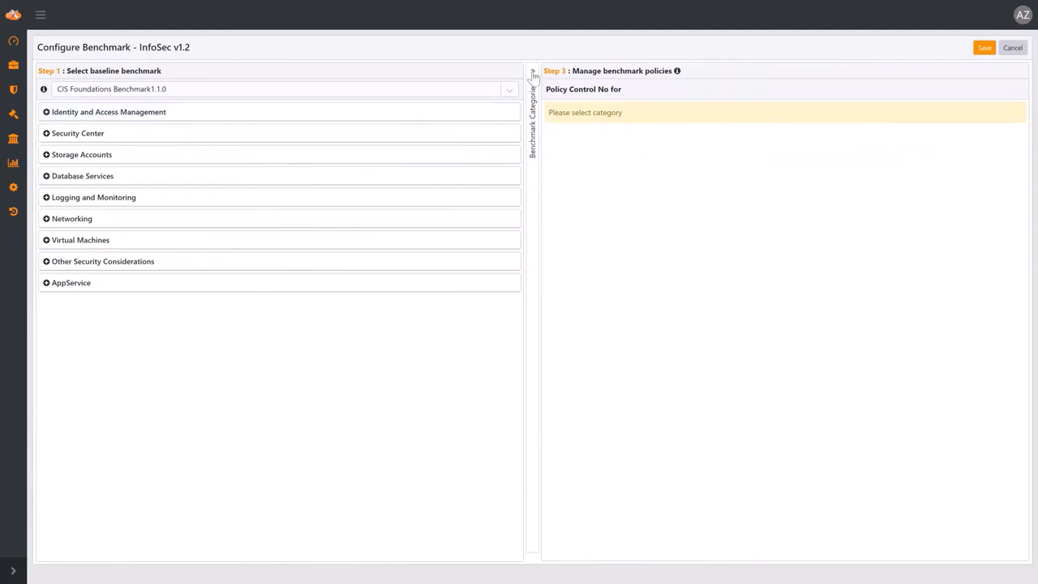
left_click(530, 77)
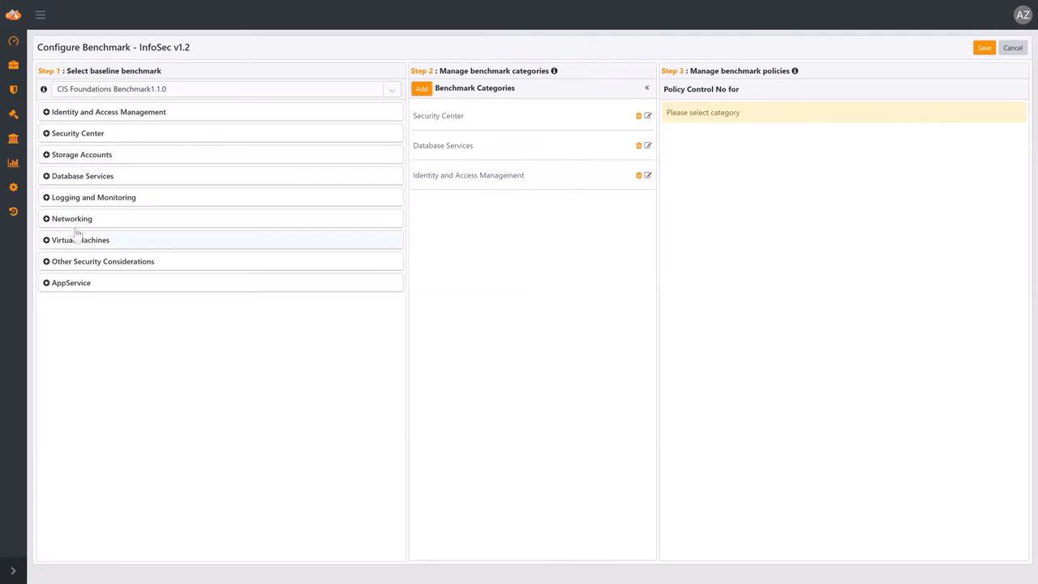
left_click(469, 174)
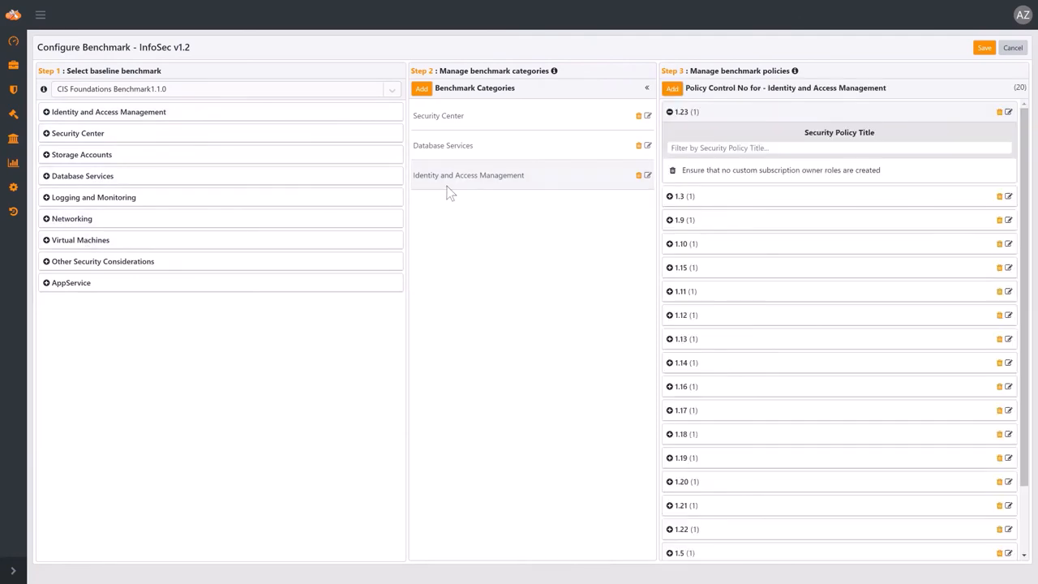
left_click(642, 87)
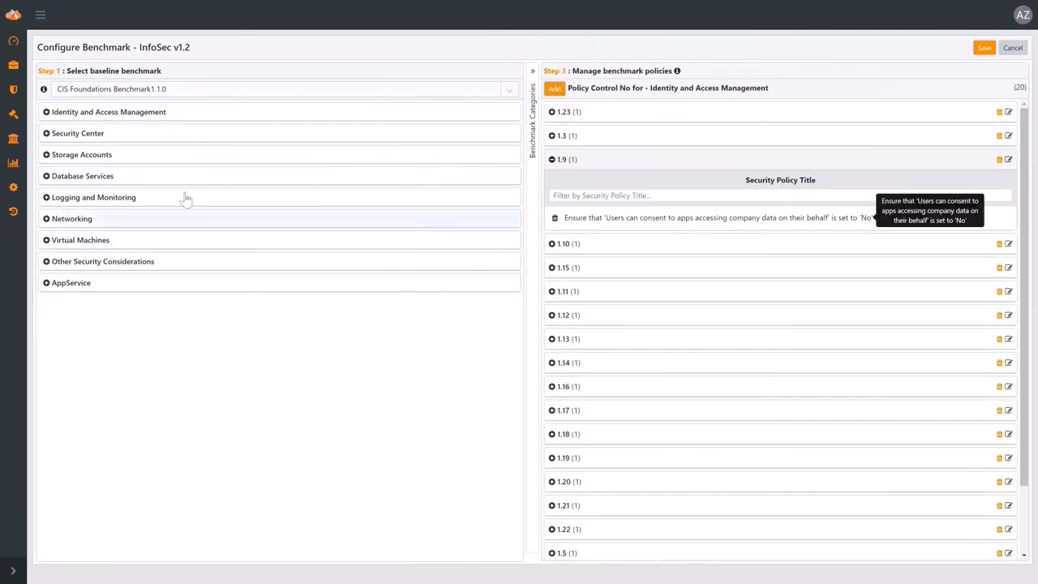
left_click(93, 197)
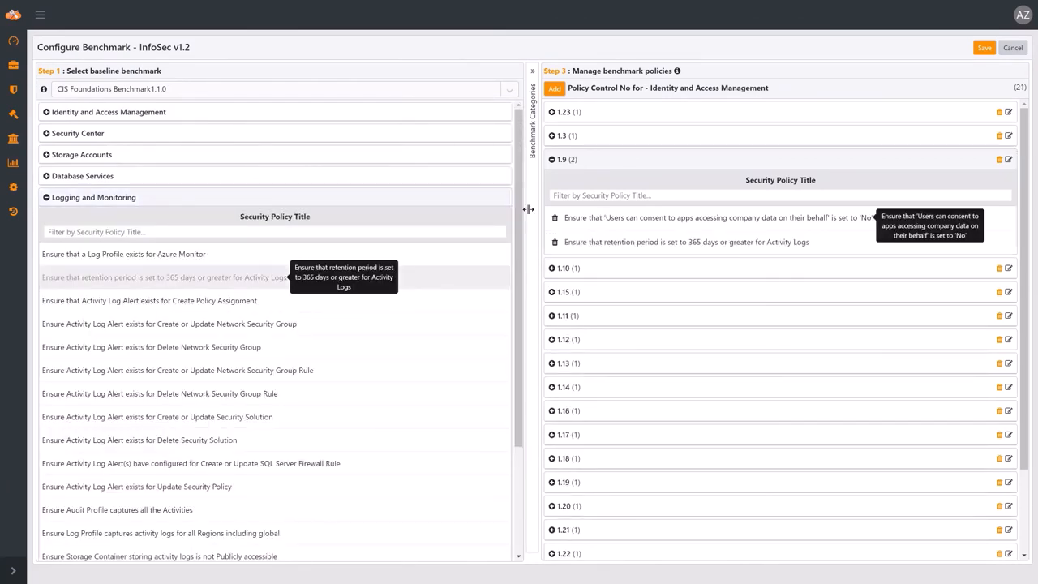
mouse_move(8, 577)
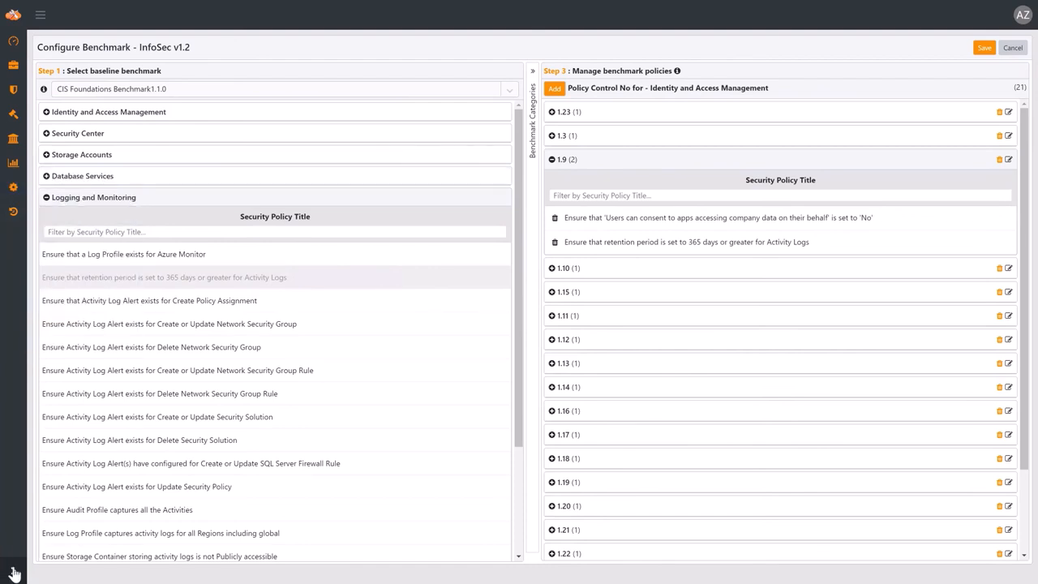